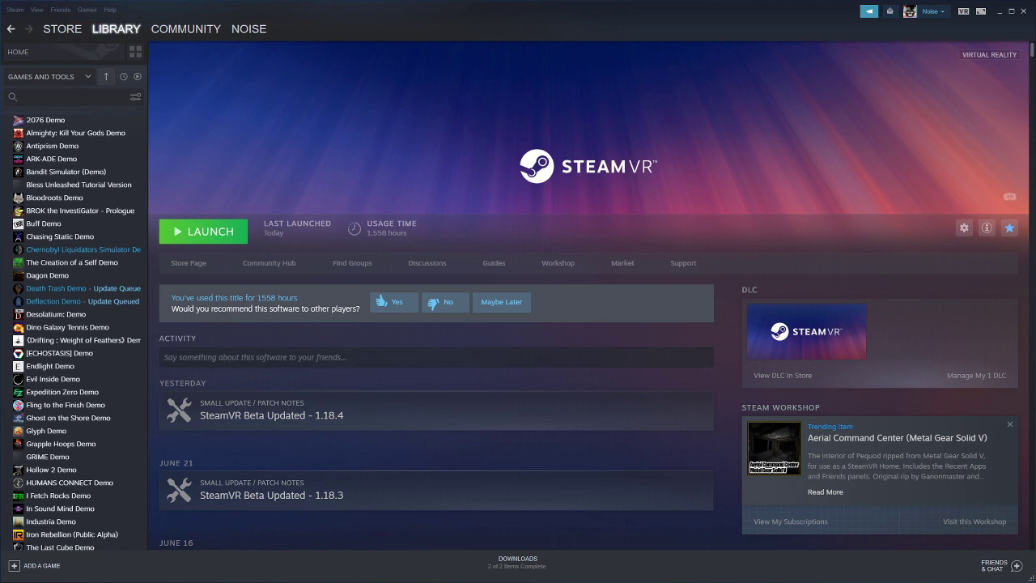
{"action": "mouse_move", "coordinate": [787, 234]}
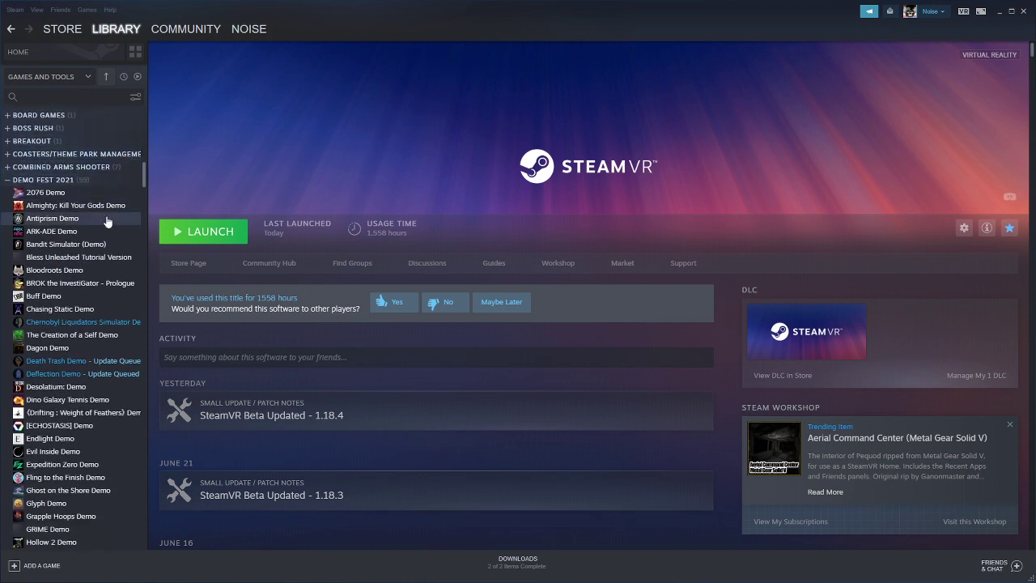
- Bring up the ECHOSTASIS demo's library page from the Demo Fest 2021 collection in the sidebar
{"action": "scroll", "scroll_direction": "down", "scroll_amount": 3}
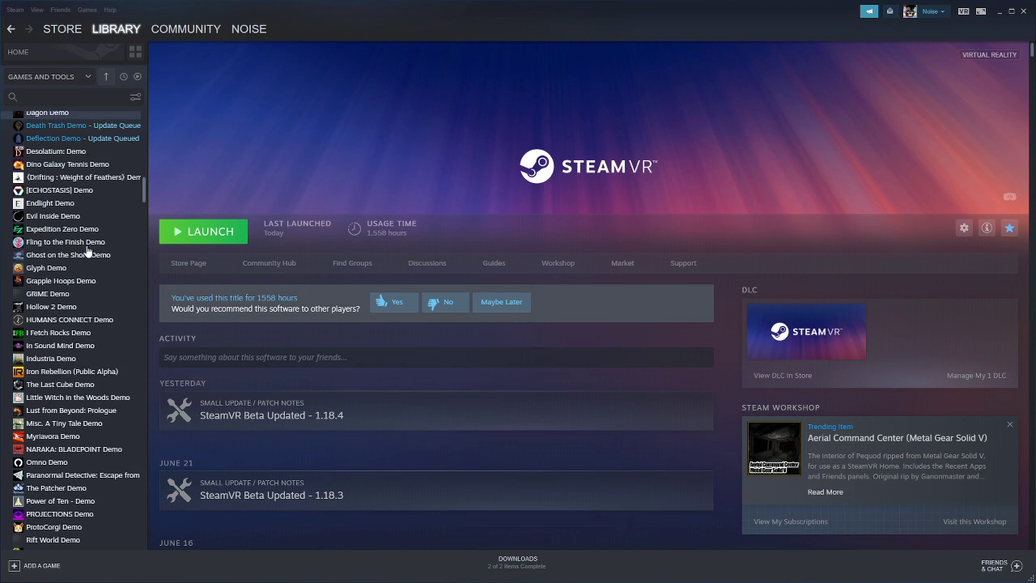
{"action": "scroll", "scroll_direction": "down", "scroll_amount": 3}
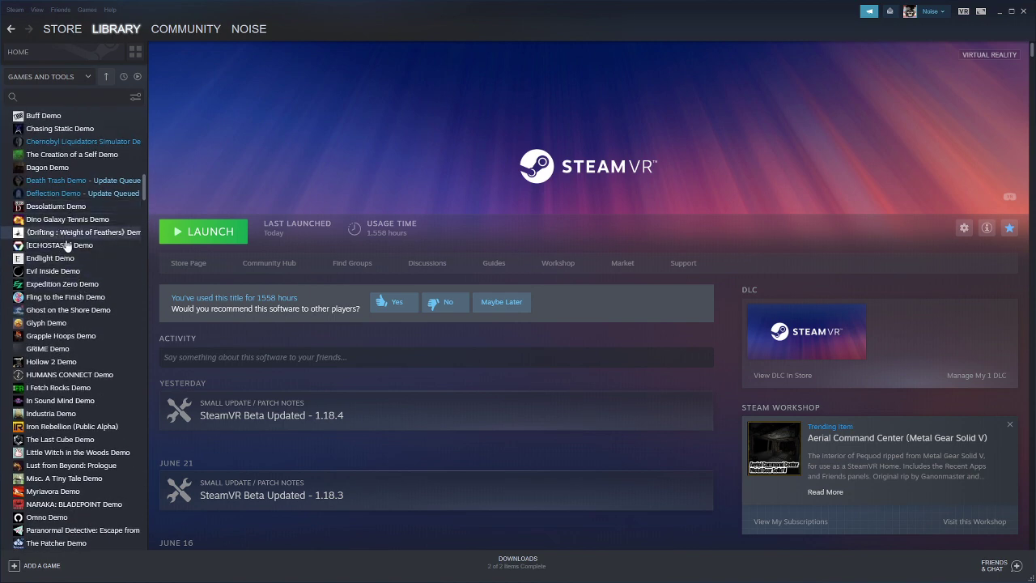
{"action": "mouse_move", "coordinate": [113, 257]}
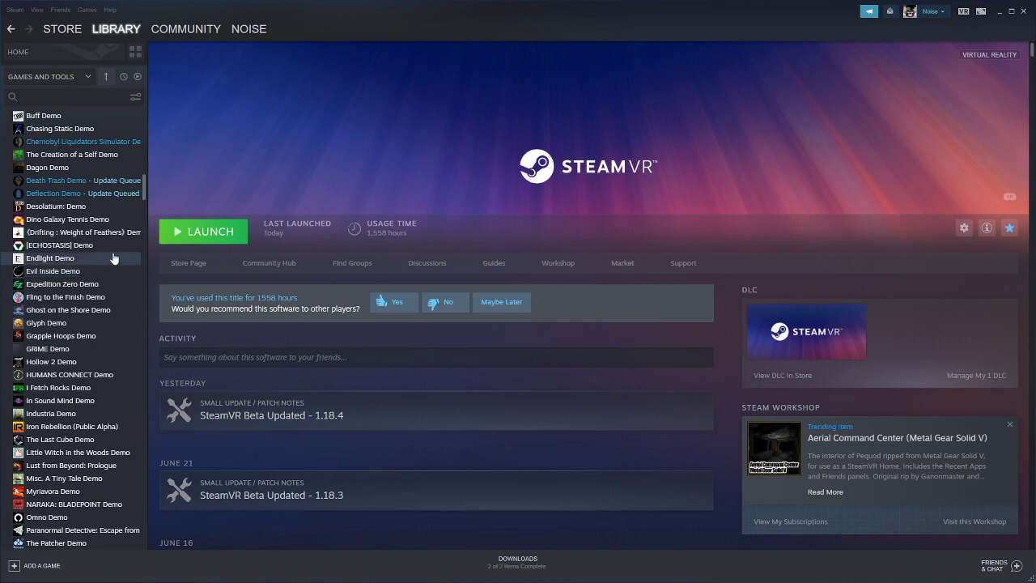
{"action": "left_click", "coordinate": [59, 246]}
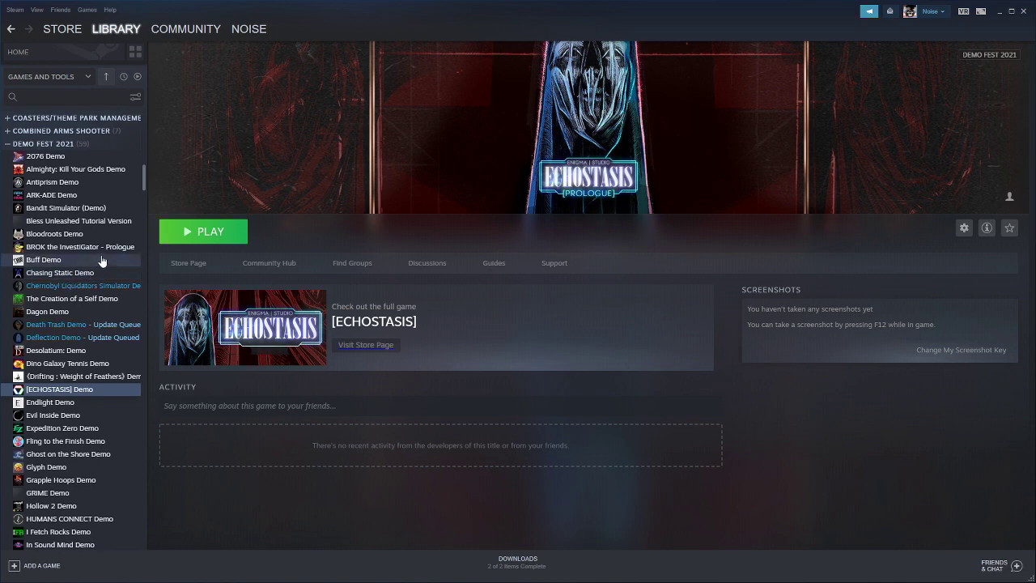
{"action": "scroll", "scroll_direction": "down", "scroll_amount": 3}
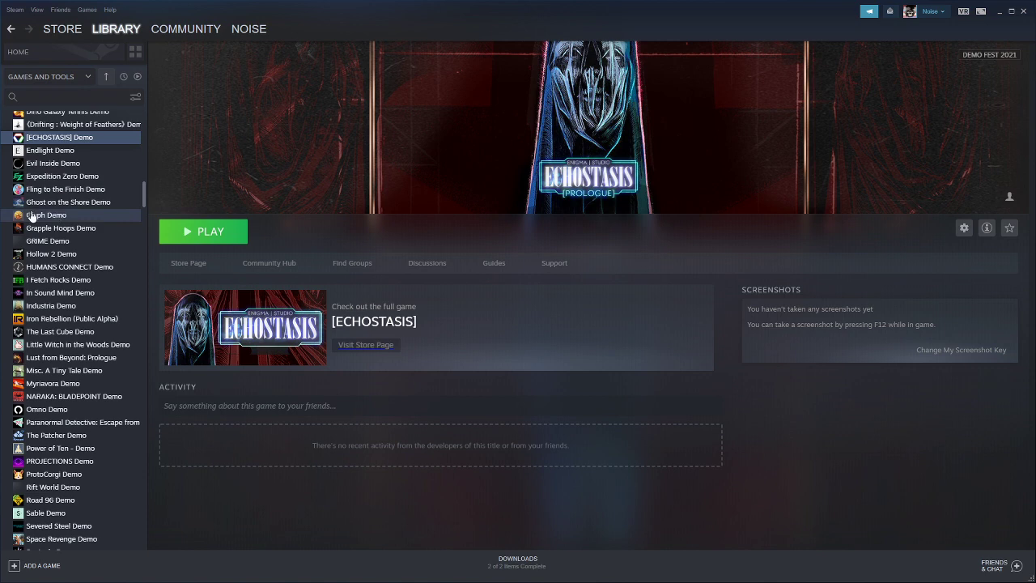
{"action": "scroll", "scroll_direction": "down", "scroll_amount": 3}
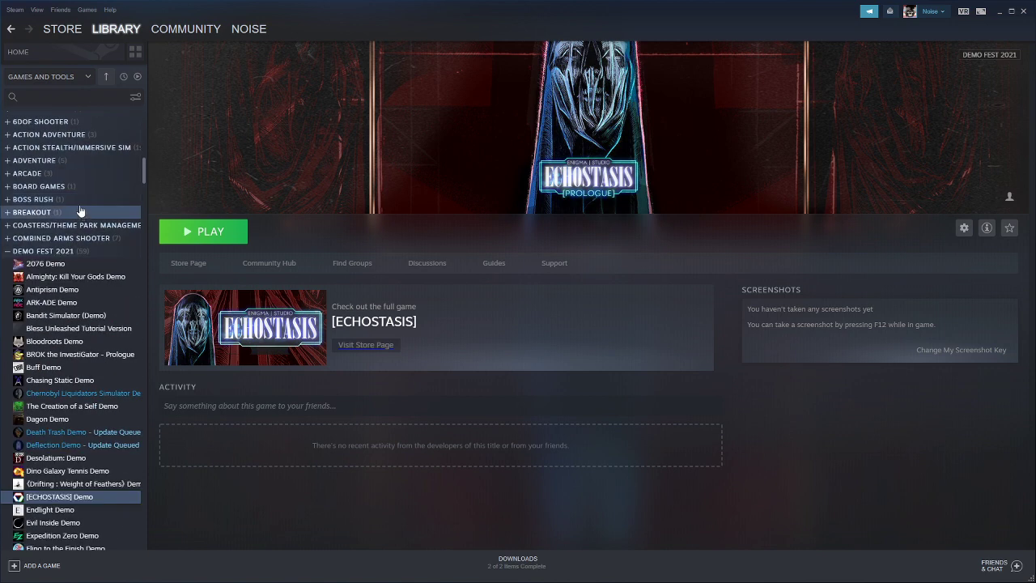
{"action": "mouse_move", "coordinate": [57, 199]}
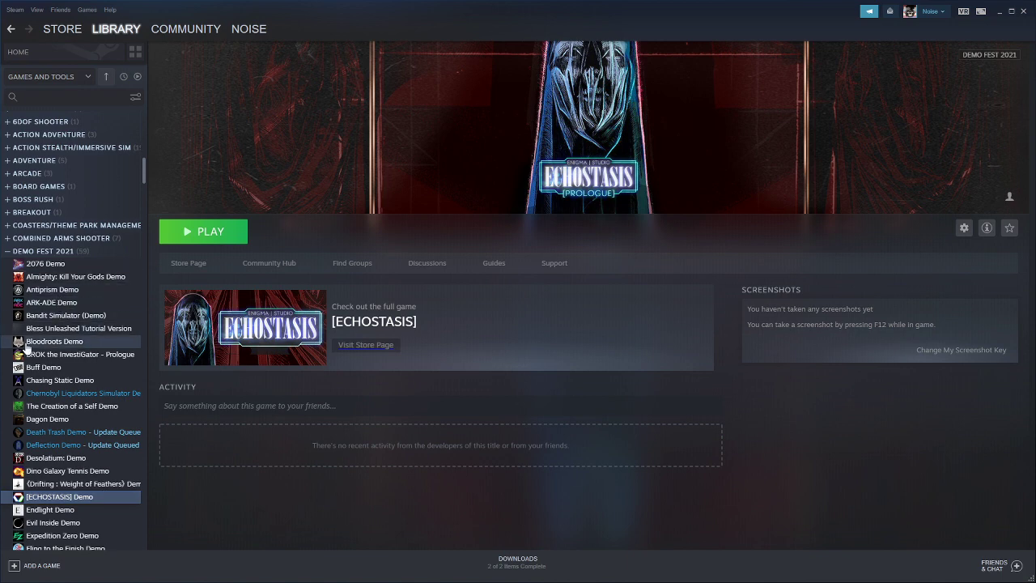
- Step through the Bloodroots, Antiprism, 2076, Chasing Static and BROK the InvestiGator demo pages
{"action": "left_click", "coordinate": [55, 340]}
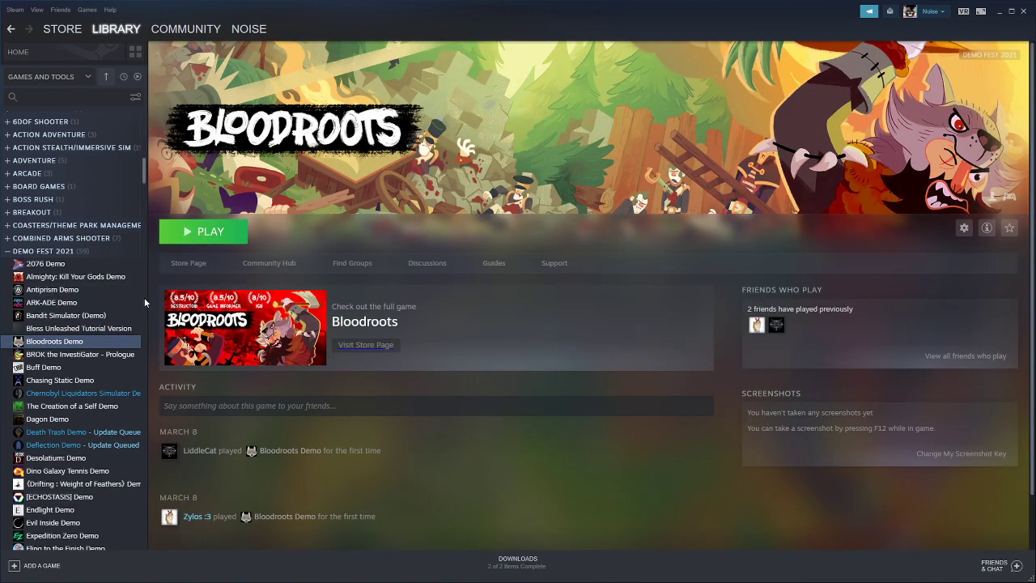
{"action": "left_click", "coordinate": [52, 288]}
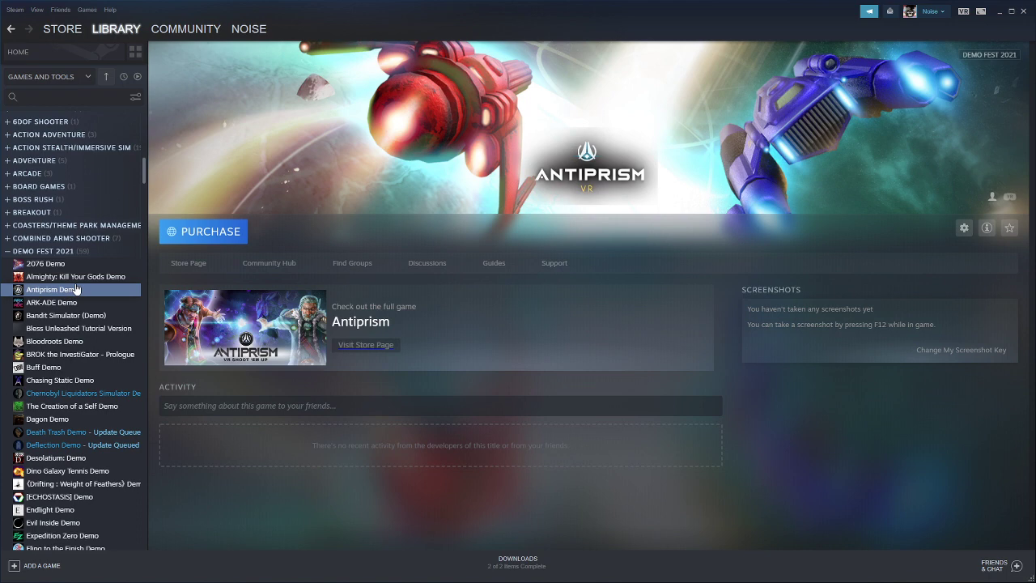
{"action": "mouse_move", "coordinate": [45, 262]}
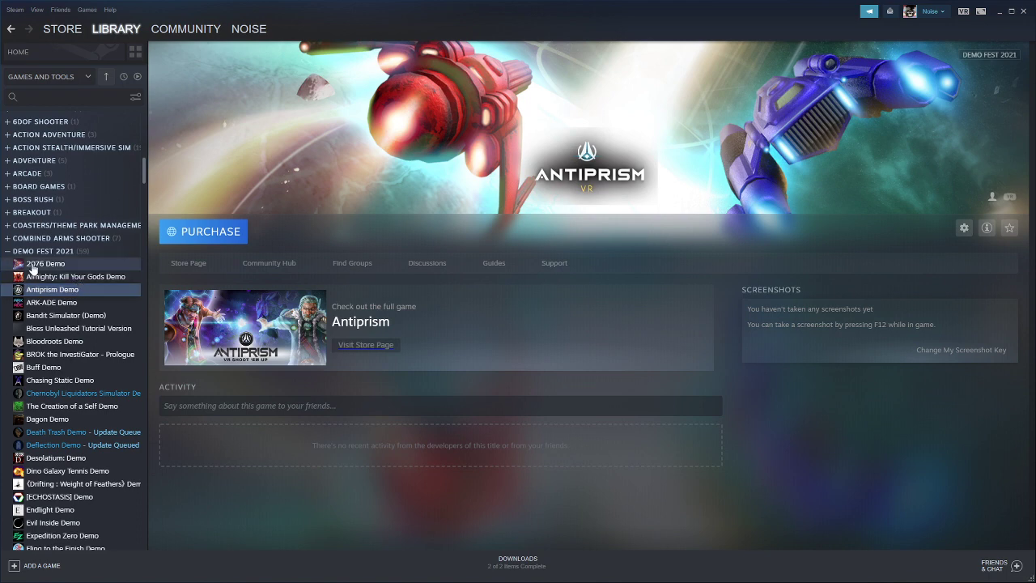
{"action": "left_click", "coordinate": [45, 263]}
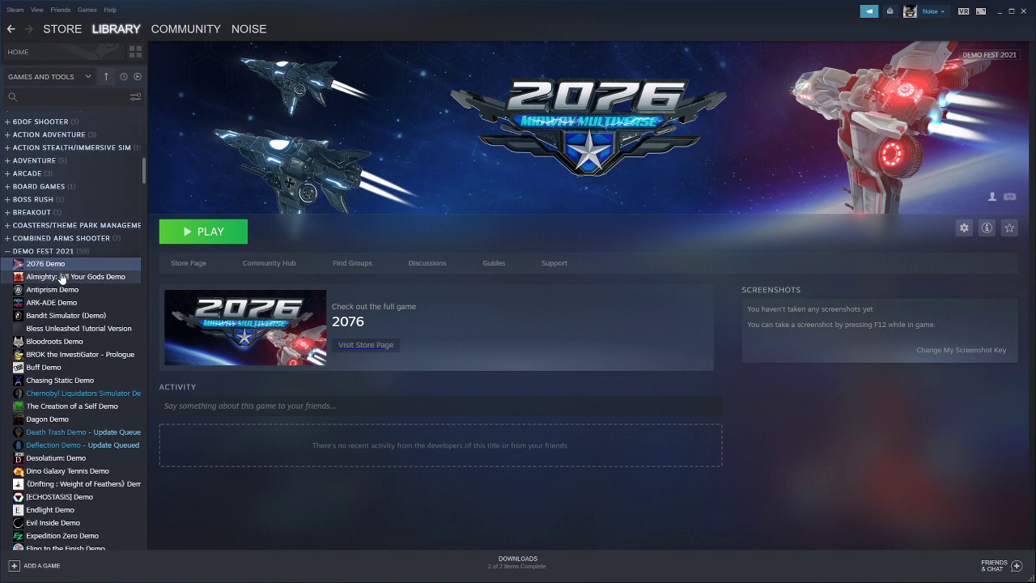
{"action": "left_click", "coordinate": [51, 275]}
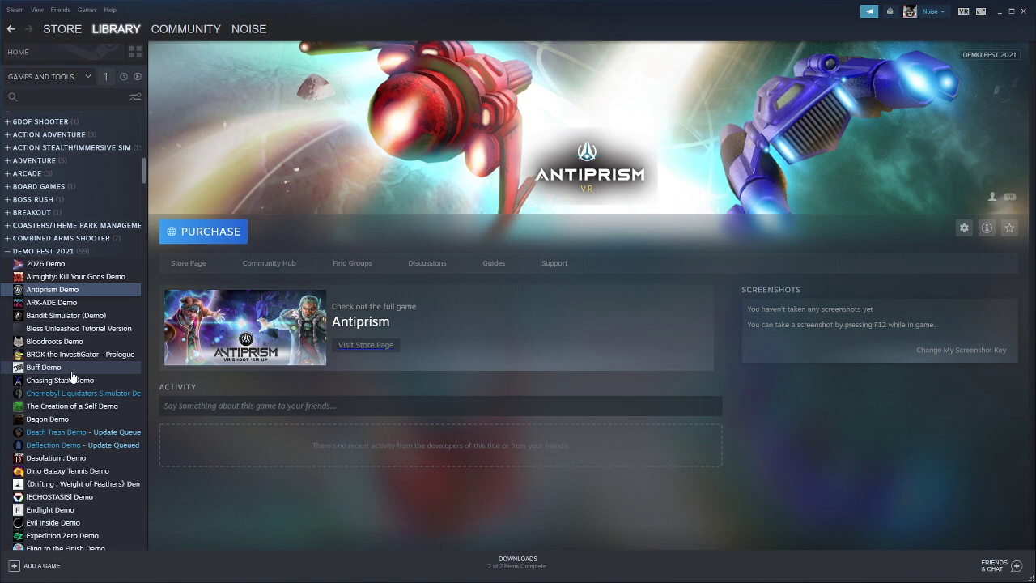
{"action": "left_click", "coordinate": [60, 379]}
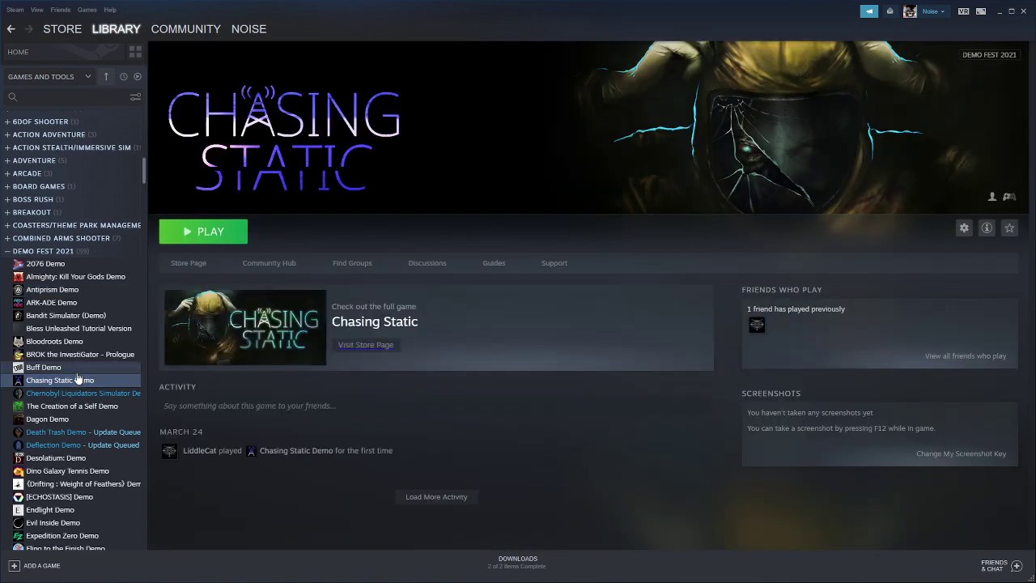
{"action": "mouse_move", "coordinate": [50, 374]}
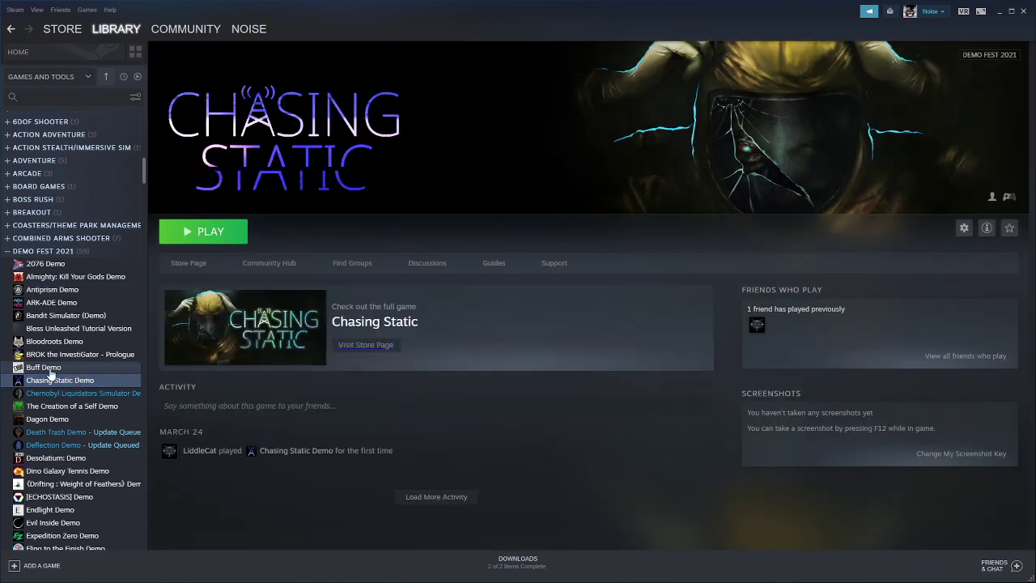
{"action": "left_click", "coordinate": [81, 353]}
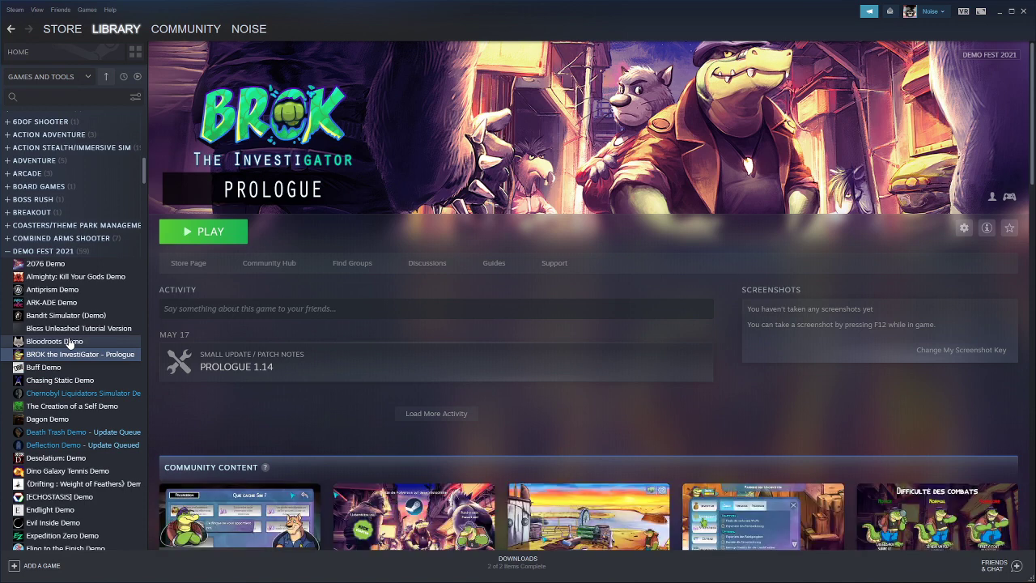
- Browse the Bless Unleashed tutorial, Bandit Simulator, ARK-ADE and Evil Inside demo pages
{"action": "left_click", "coordinate": [55, 340]}
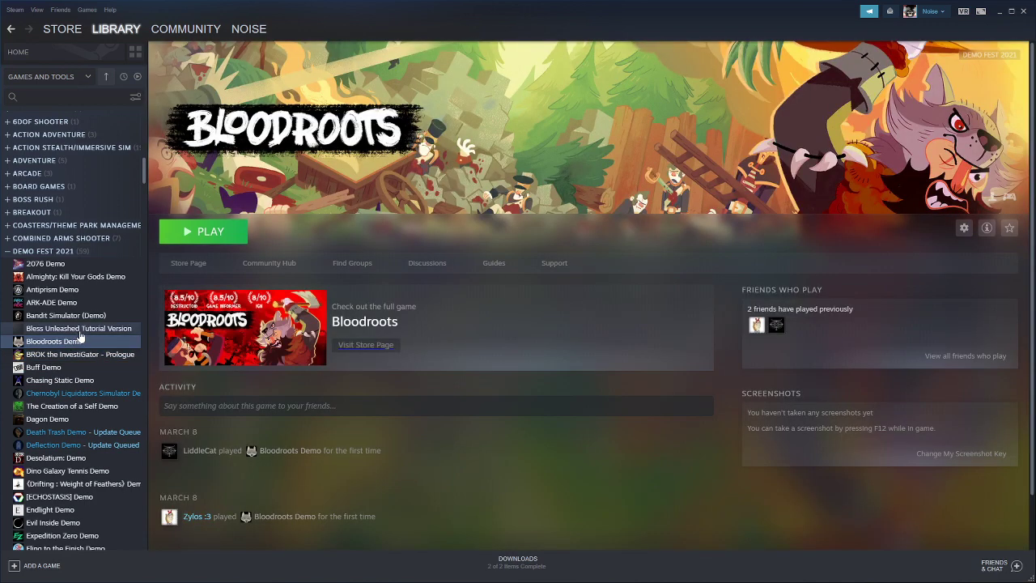
{"action": "left_click", "coordinate": [77, 327]}
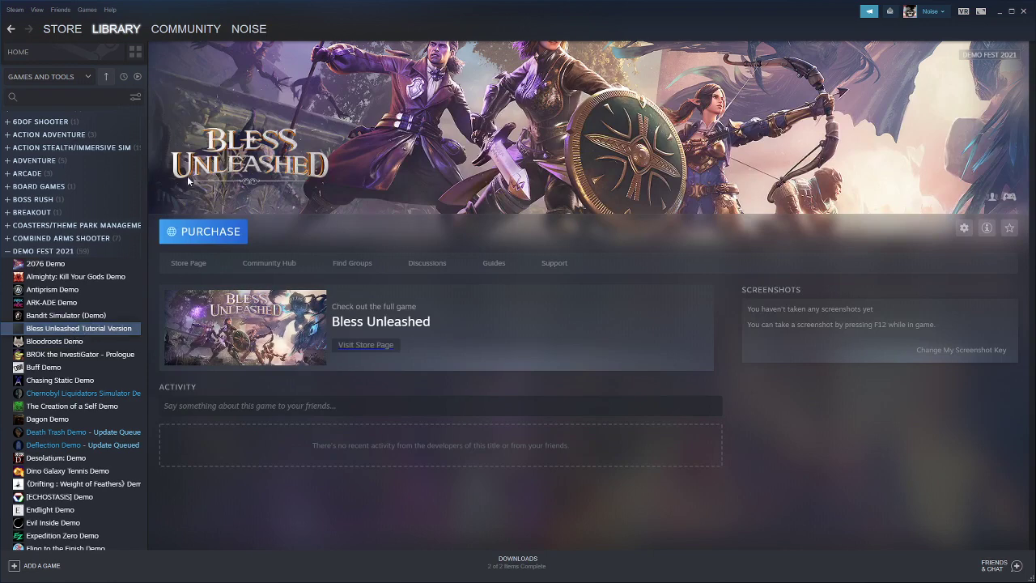
{"action": "left_click", "coordinate": [65, 314]}
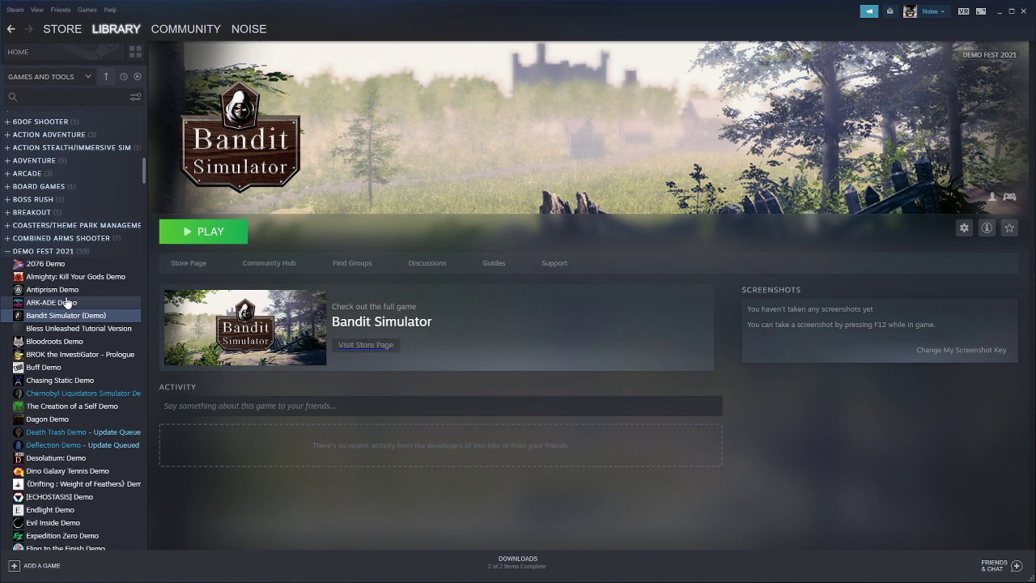
{"action": "left_click", "coordinate": [52, 302]}
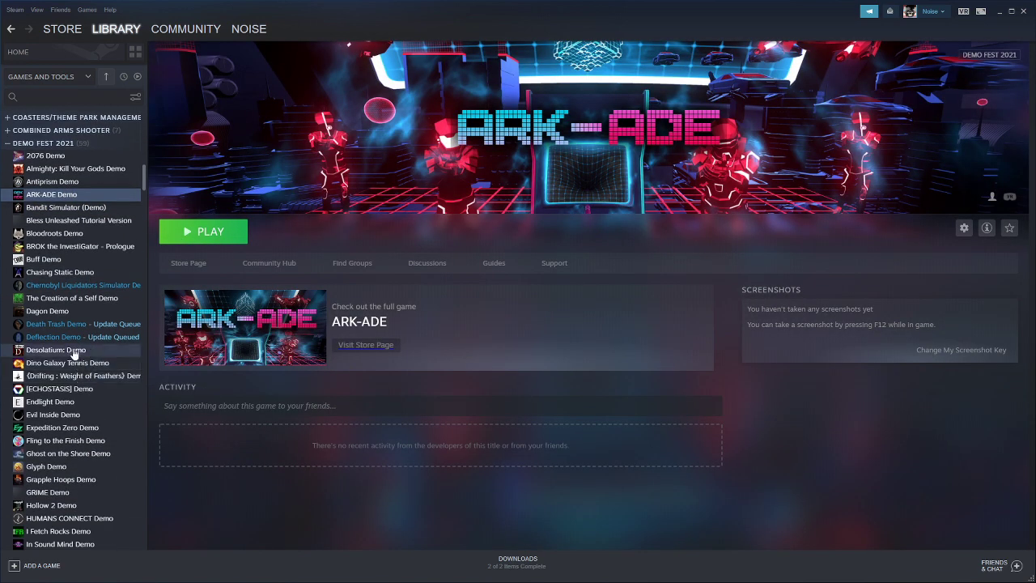
{"action": "left_click", "coordinate": [55, 349]}
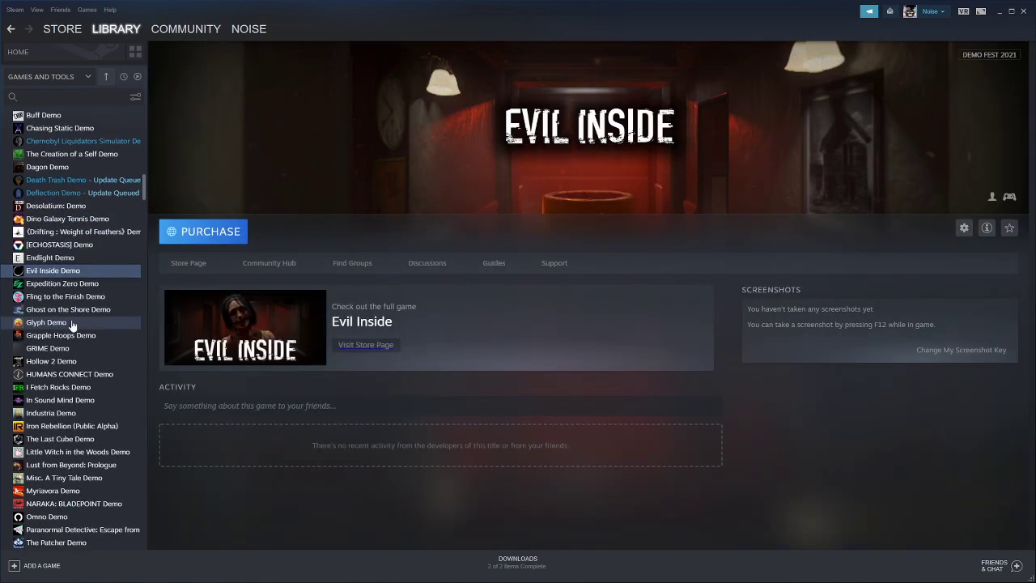
- Move through Ghost on the Shore and Fling to the Finish to land on the Expedition Zero Demo page
{"action": "left_click", "coordinate": [68, 309]}
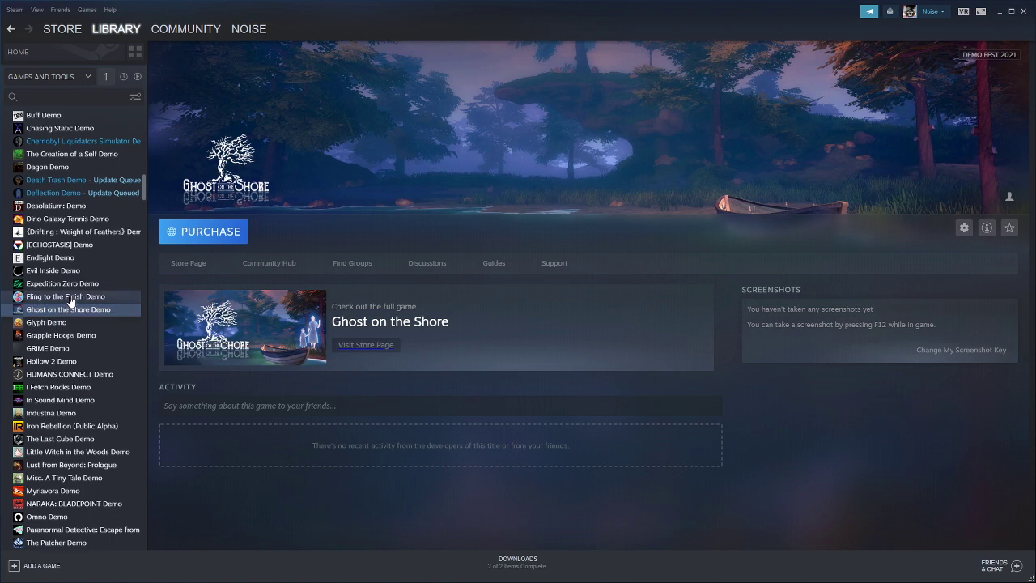
{"action": "mouse_move", "coordinate": [68, 298]}
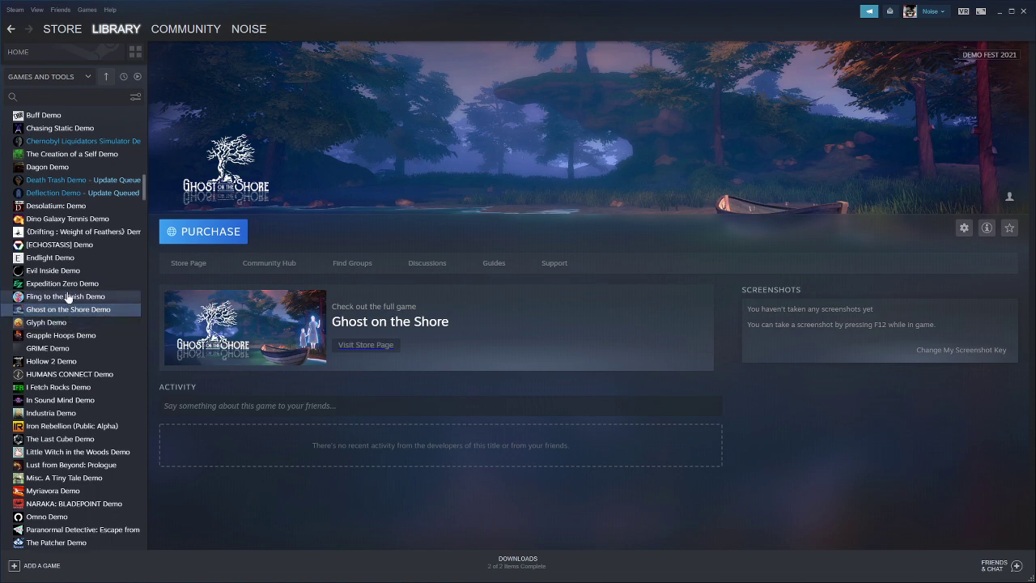
{"action": "left_click", "coordinate": [65, 296]}
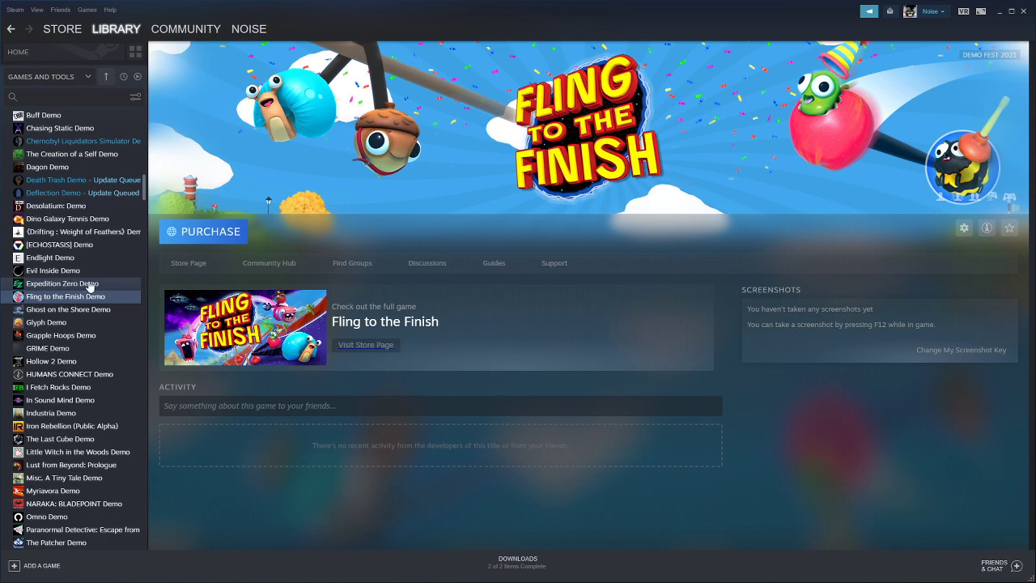
{"action": "left_click", "coordinate": [61, 284]}
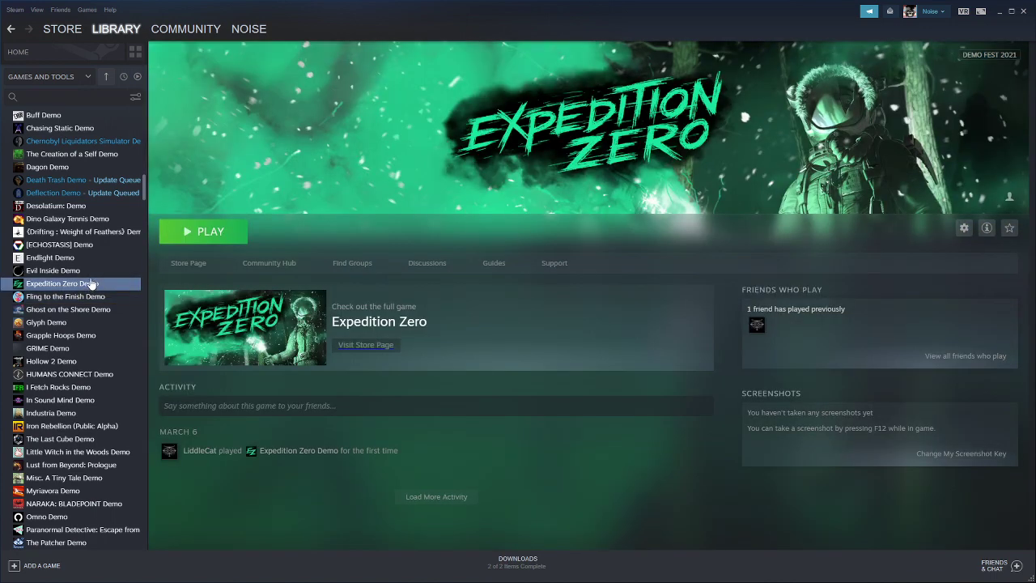
{"action": "scroll", "scroll_direction": "down", "scroll_amount": 3}
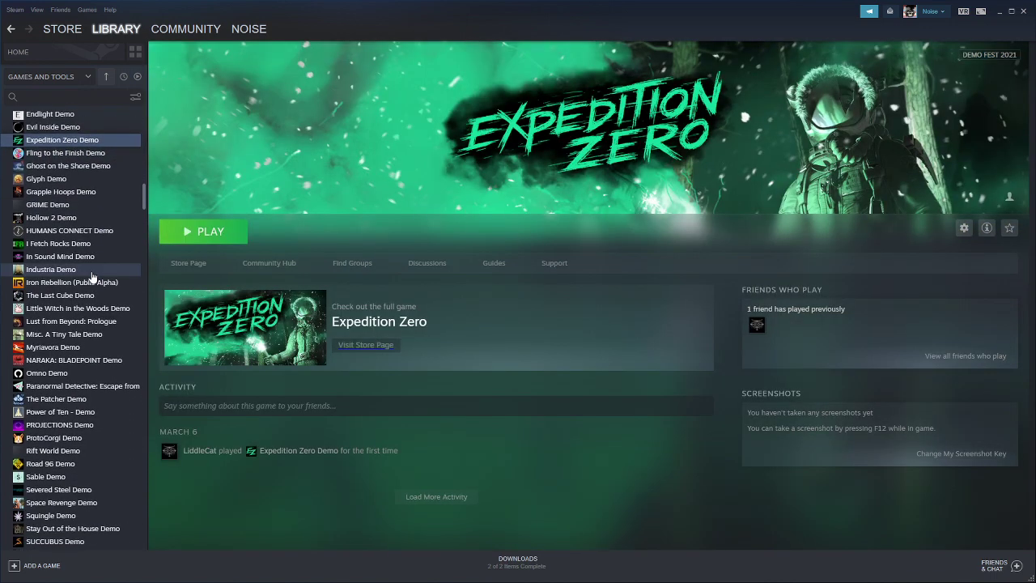
{"action": "scroll", "scroll_direction": "down", "scroll_amount": 3}
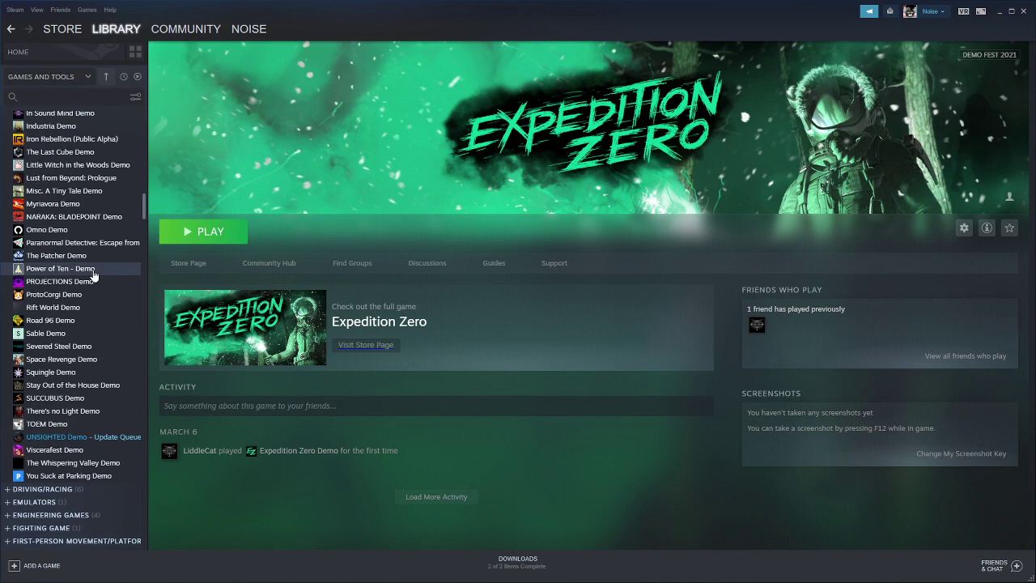
- View Viscerafest's store listing, then return to the Viscerafest Demo library page
{"action": "left_click", "coordinate": [55, 450]}
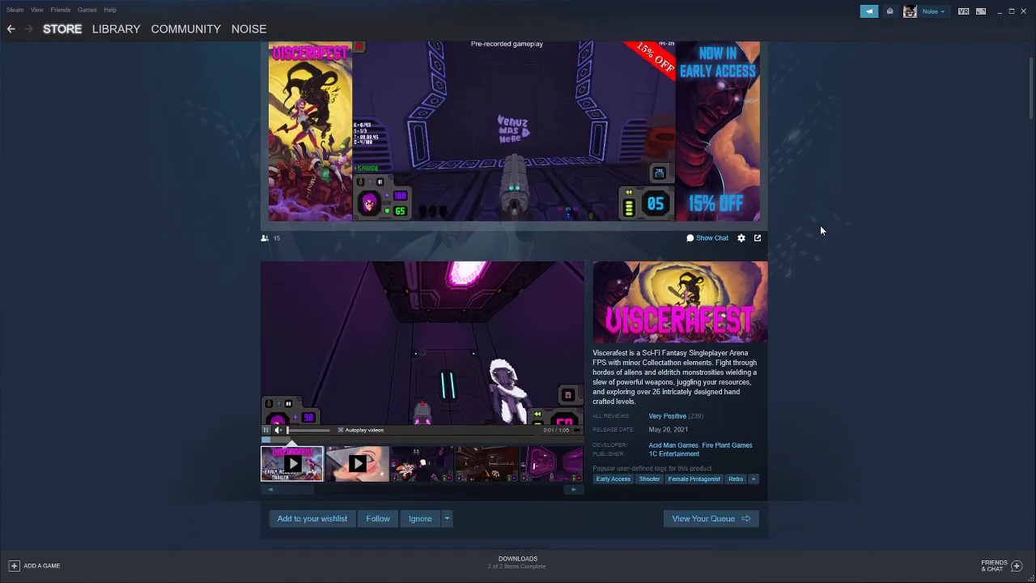
{"action": "scroll", "scroll_direction": "down", "scroll_amount": 3}
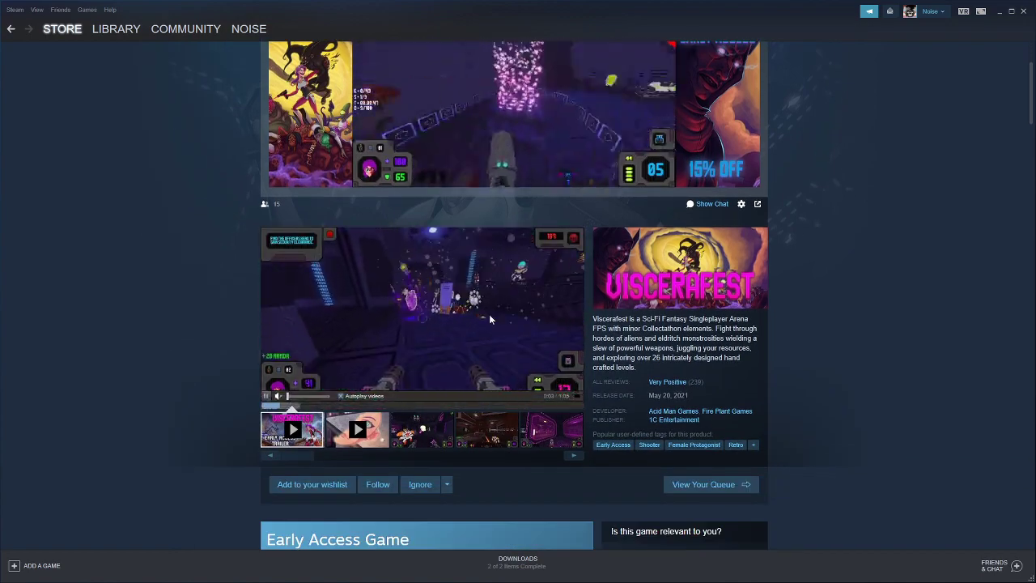
{"action": "left_click", "coordinate": [117, 29]}
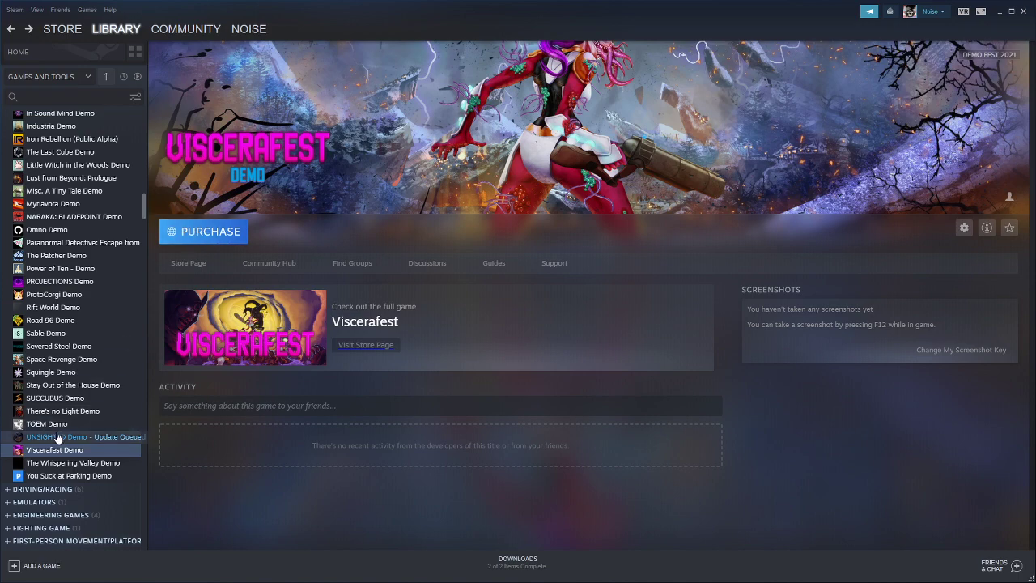
{"action": "left_click", "coordinate": [47, 424]}
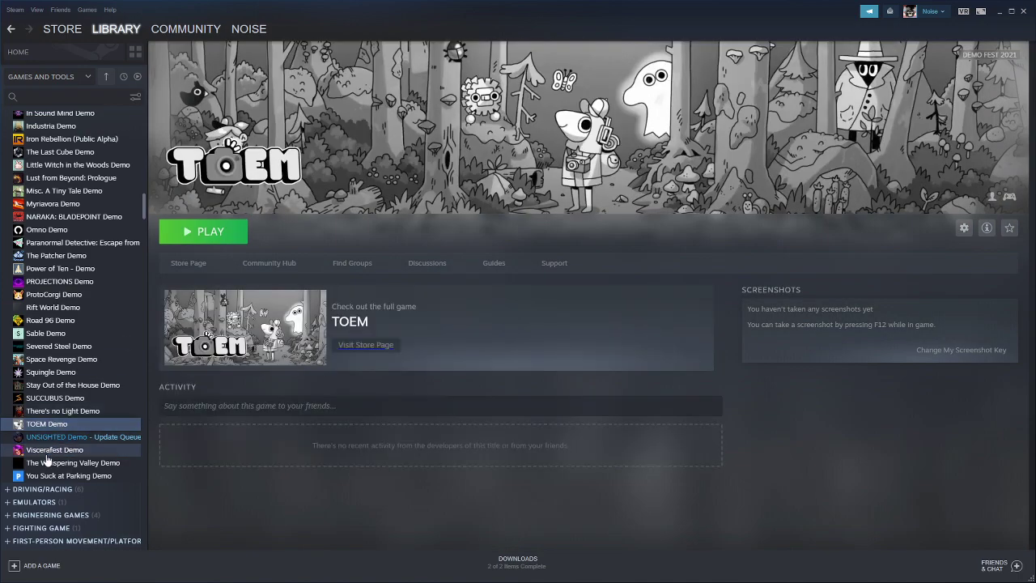
{"action": "left_click", "coordinate": [55, 450]}
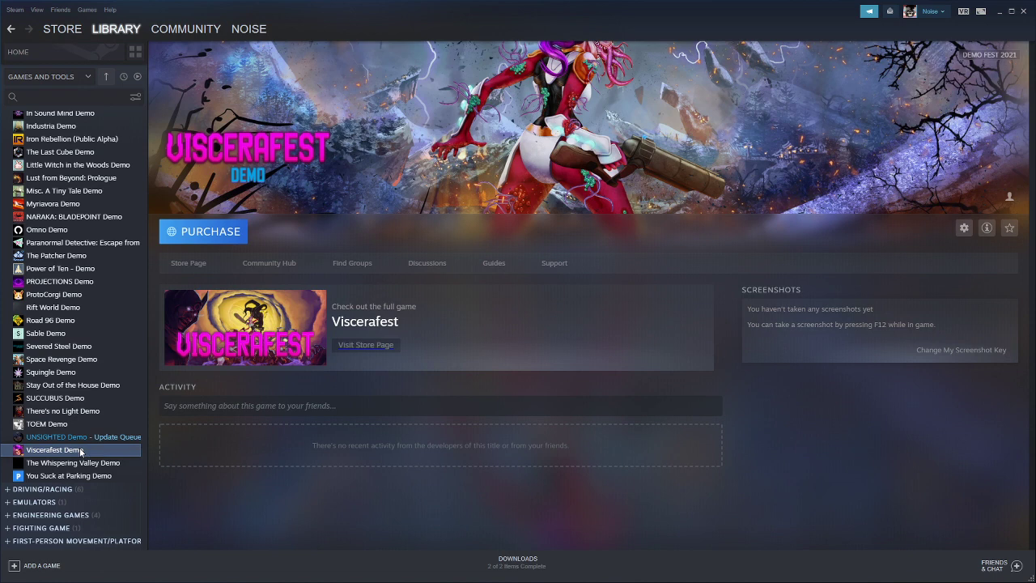
{"action": "right_click", "coordinate": [52, 450]}
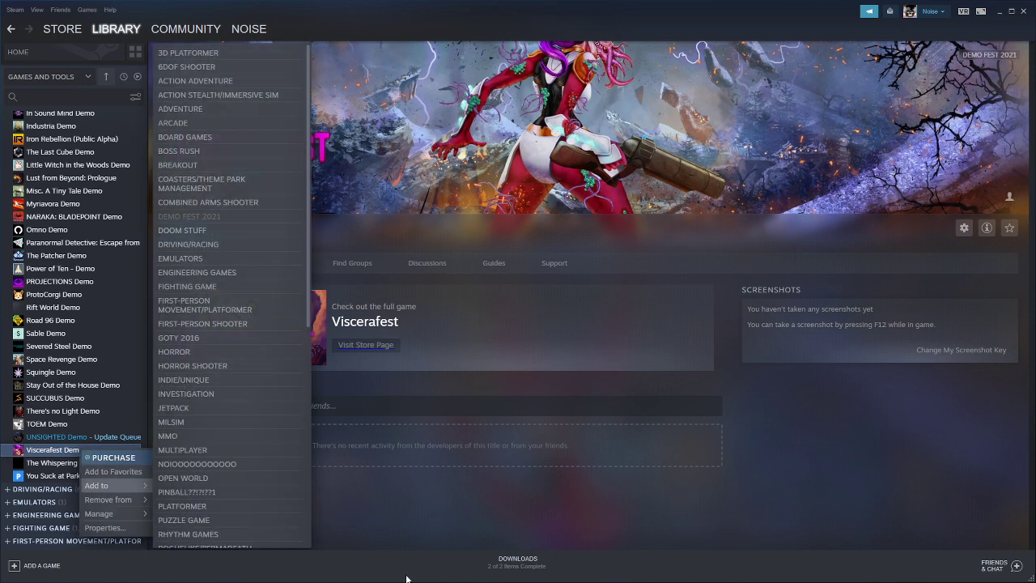
{"action": "mouse_move", "coordinate": [228, 272]}
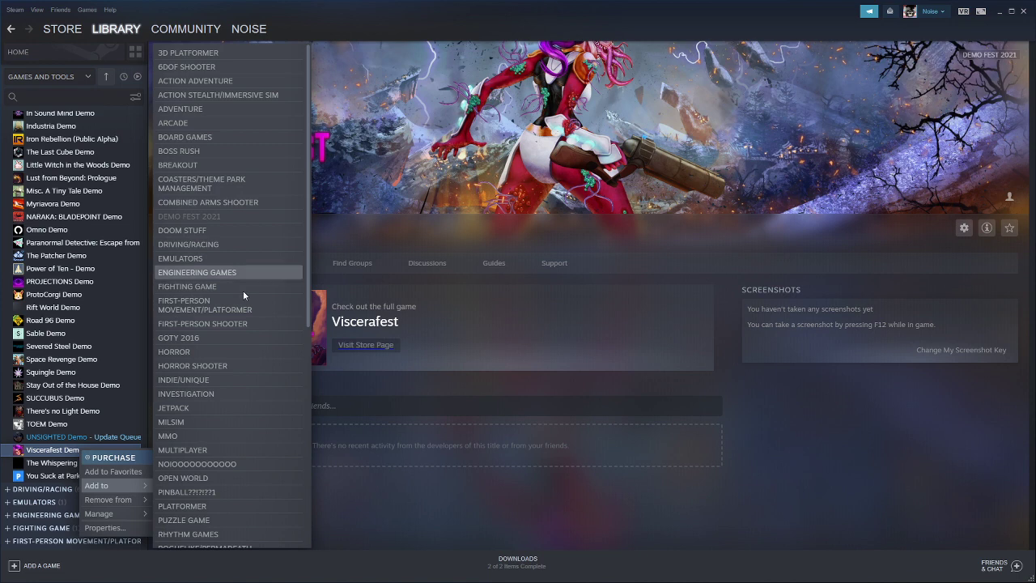
{"action": "mouse_move", "coordinate": [213, 478]}
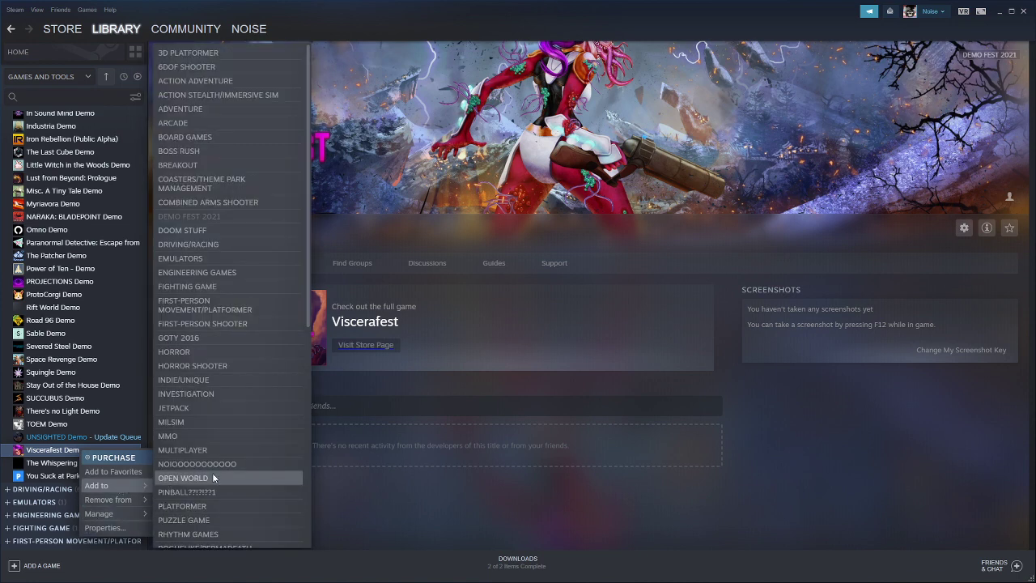
{"action": "scroll", "scroll_direction": "down", "scroll_amount": 3}
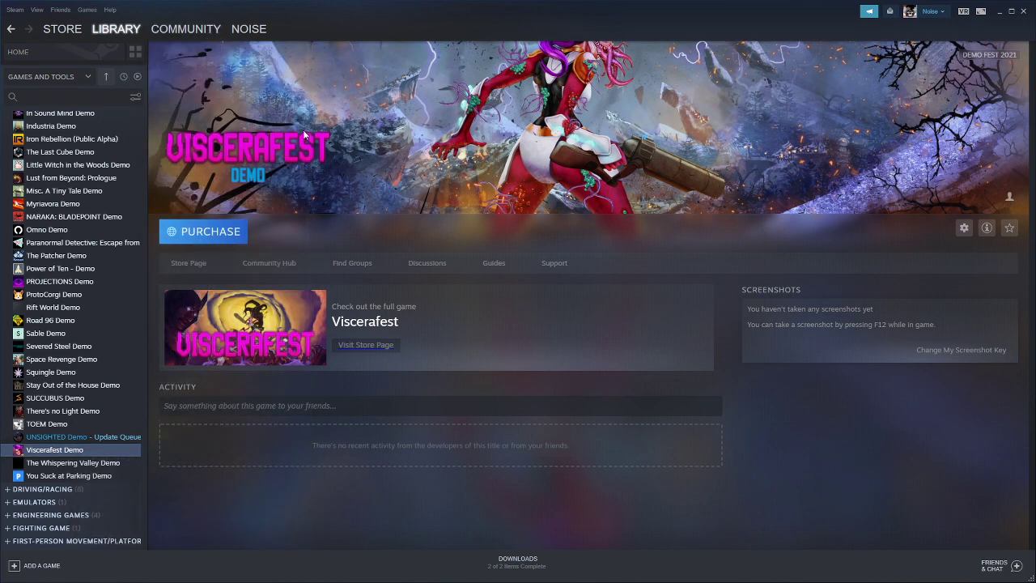
{"action": "right_click", "coordinate": [55, 450]}
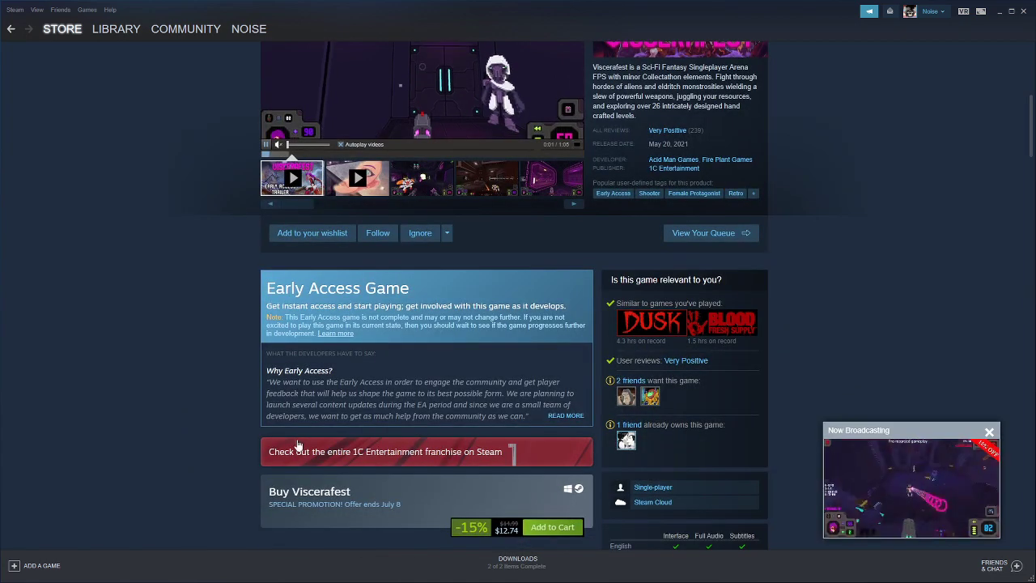
{"action": "left_click", "coordinate": [311, 233]}
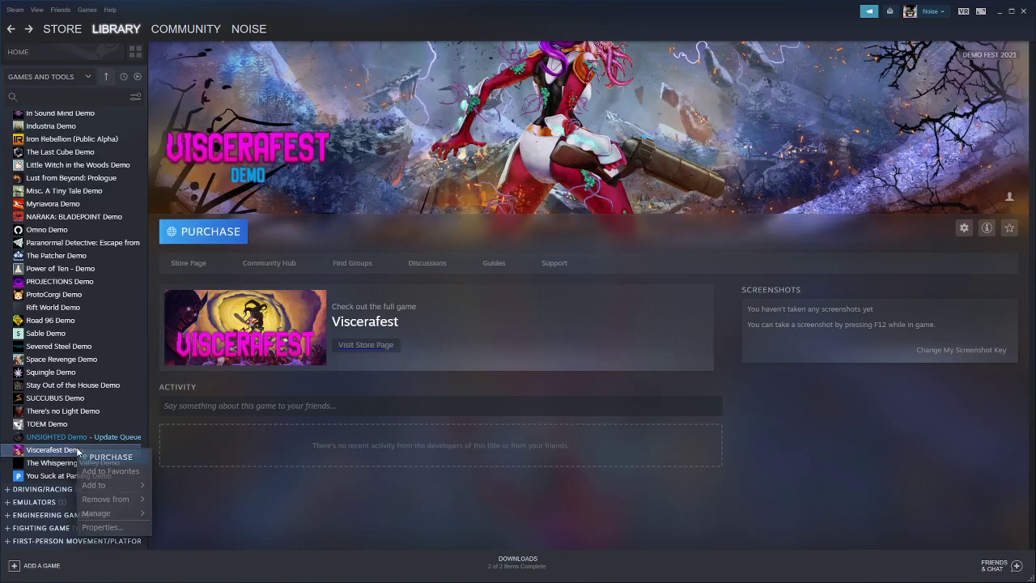
{"action": "mouse_move", "coordinate": [96, 511]}
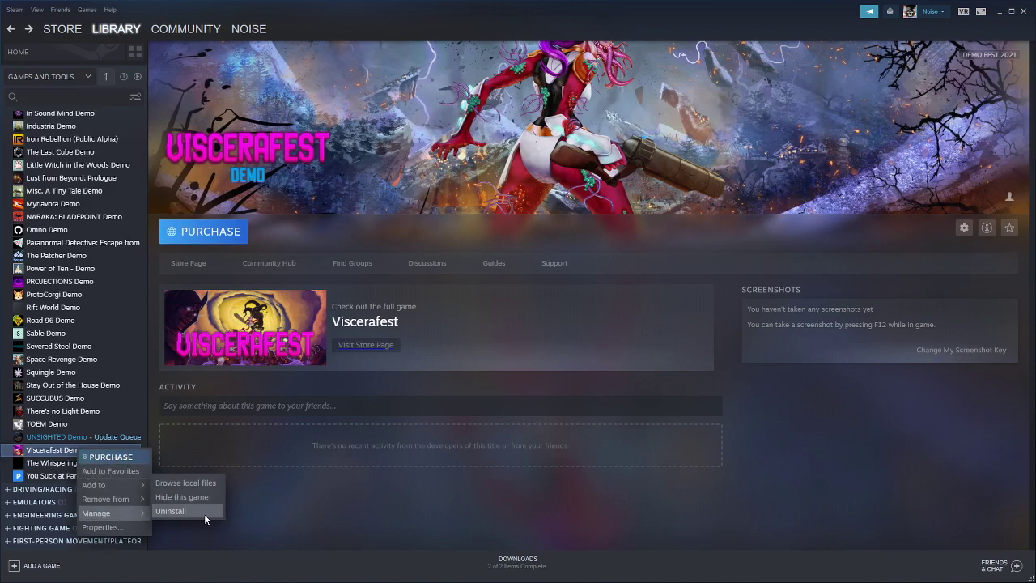
- Uninstall the Viscerafest Demo, leaving the library home showing
{"action": "left_click", "coordinate": [170, 512]}
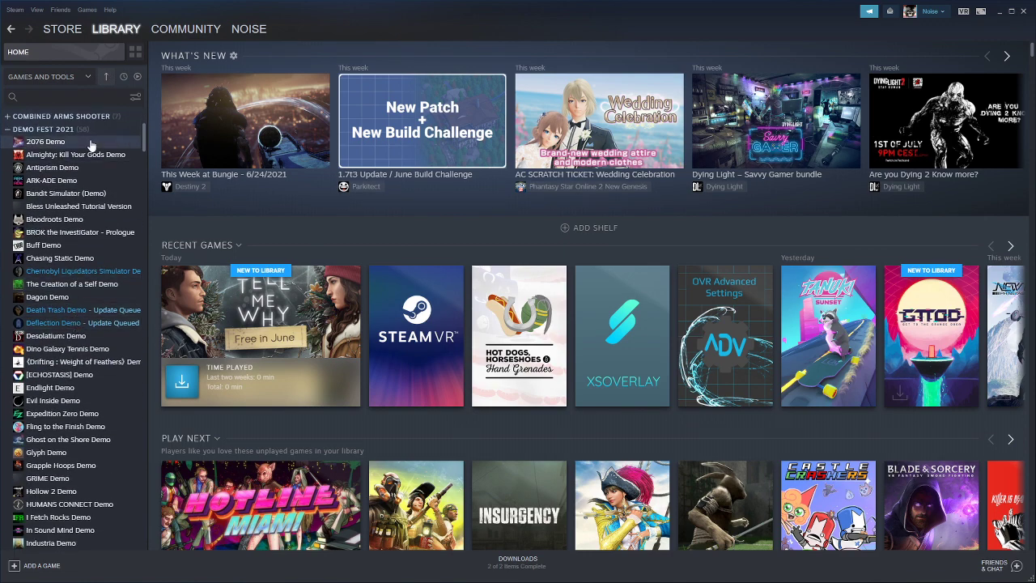
- Remove the Almighty: Kill Your Gods Demo from the Demo Fest 2021 list via its context menu
{"action": "left_click", "coordinate": [78, 206]}
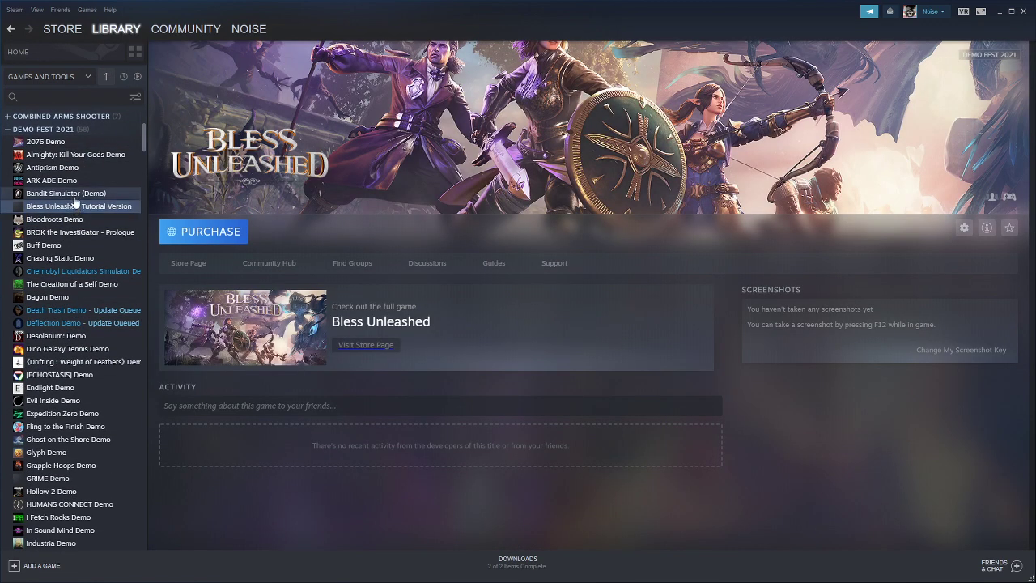
{"action": "left_click", "coordinate": [52, 180]}
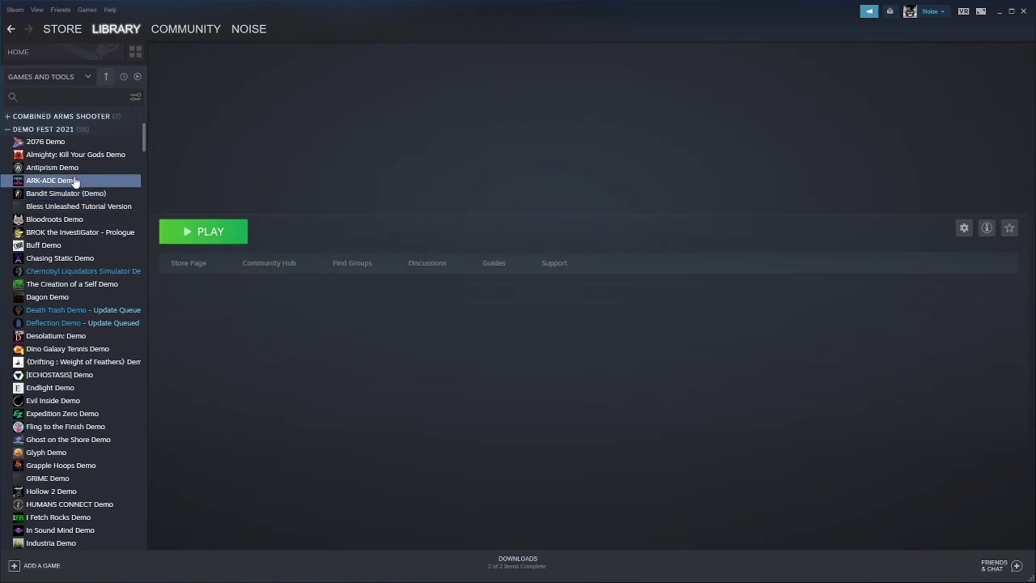
{"action": "left_click", "coordinate": [75, 153]}
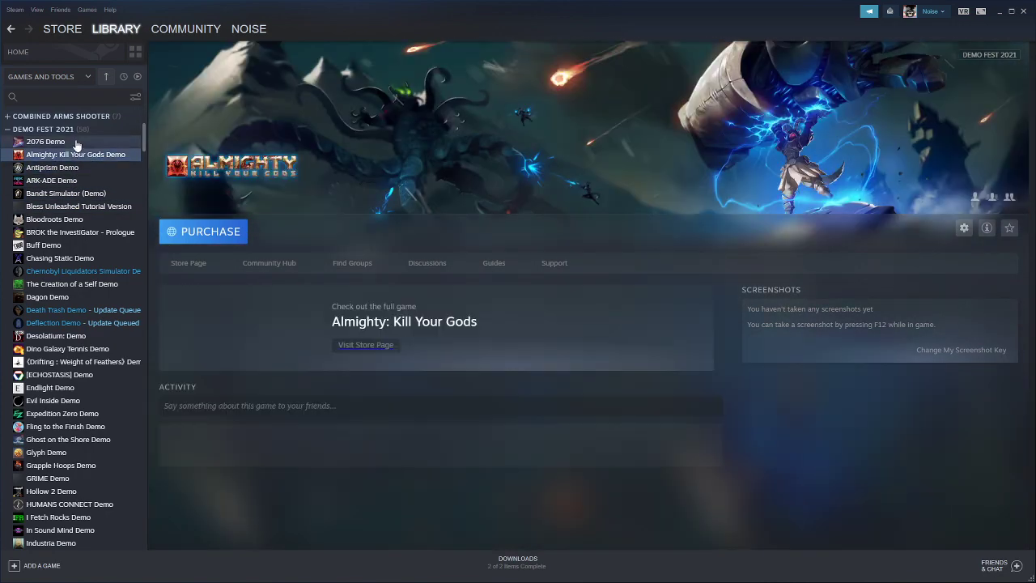
{"action": "left_click", "coordinate": [75, 154]}
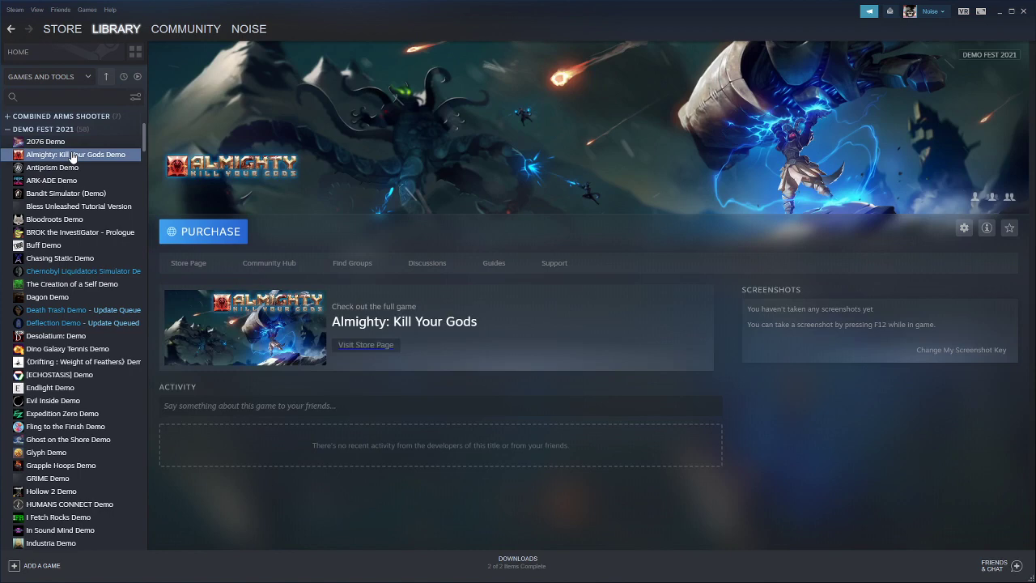
{"action": "right_click", "coordinate": [75, 154]}
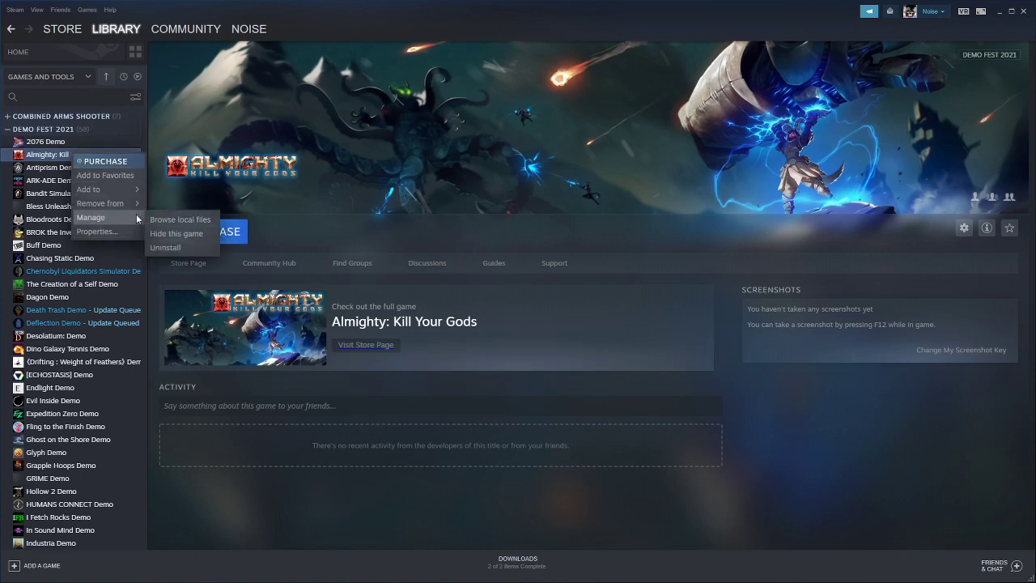
{"action": "left_click", "coordinate": [165, 246]}
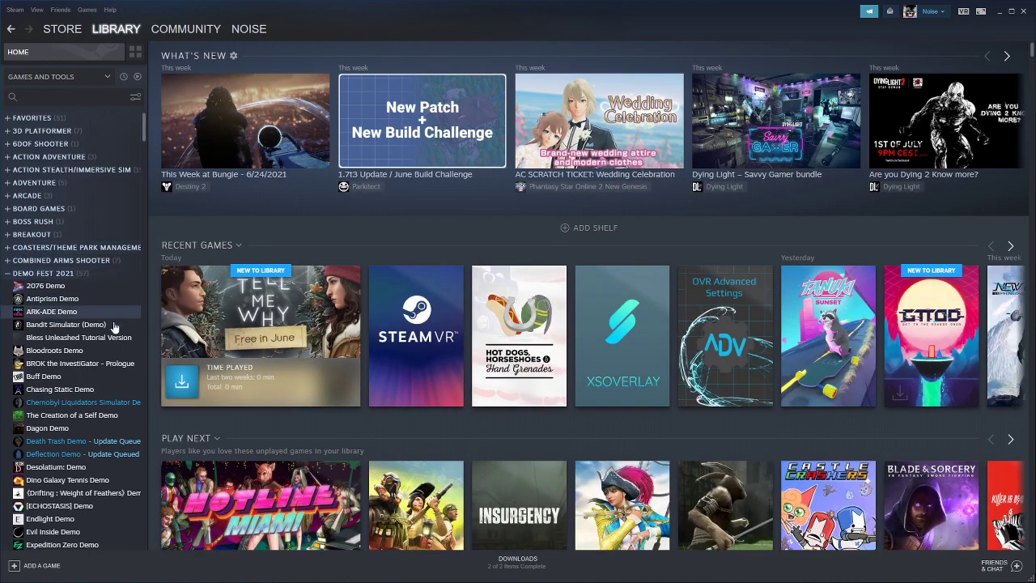
- Uninstall the Bless Unleashed Tutorial Version demo and return to the library home
{"action": "left_click", "coordinate": [58, 389]}
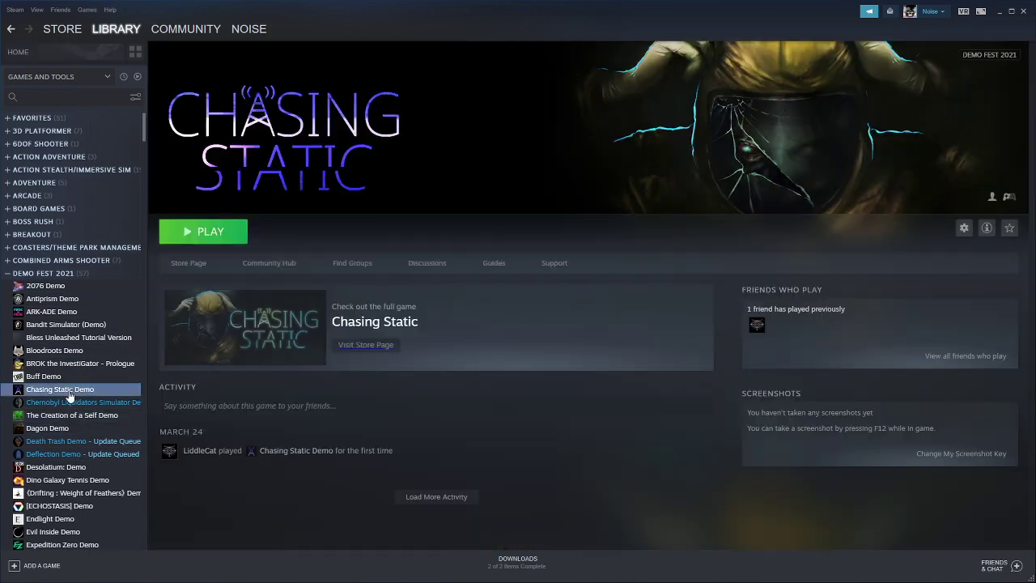
{"action": "left_click", "coordinate": [81, 363]}
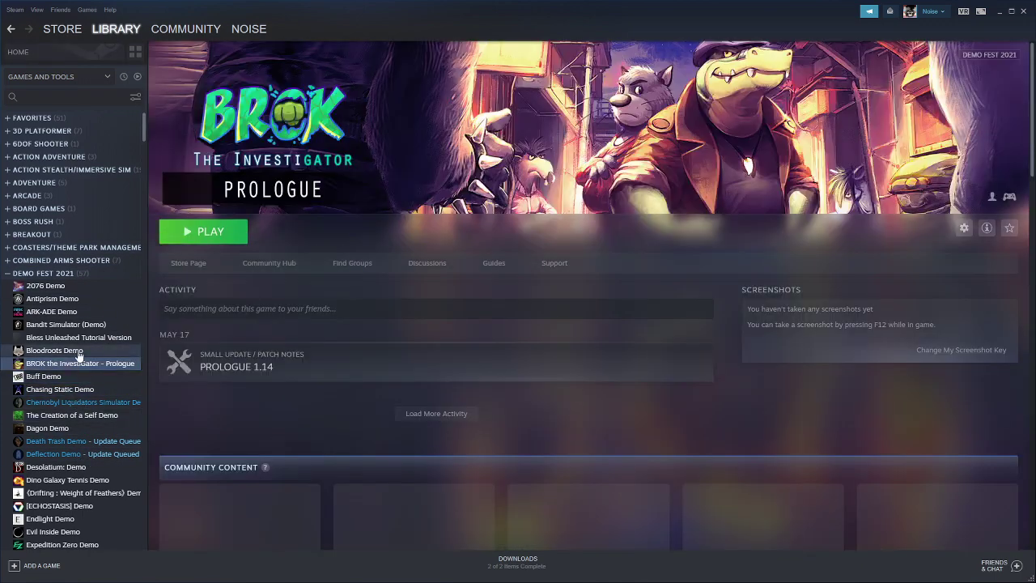
{"action": "left_click", "coordinate": [78, 337]}
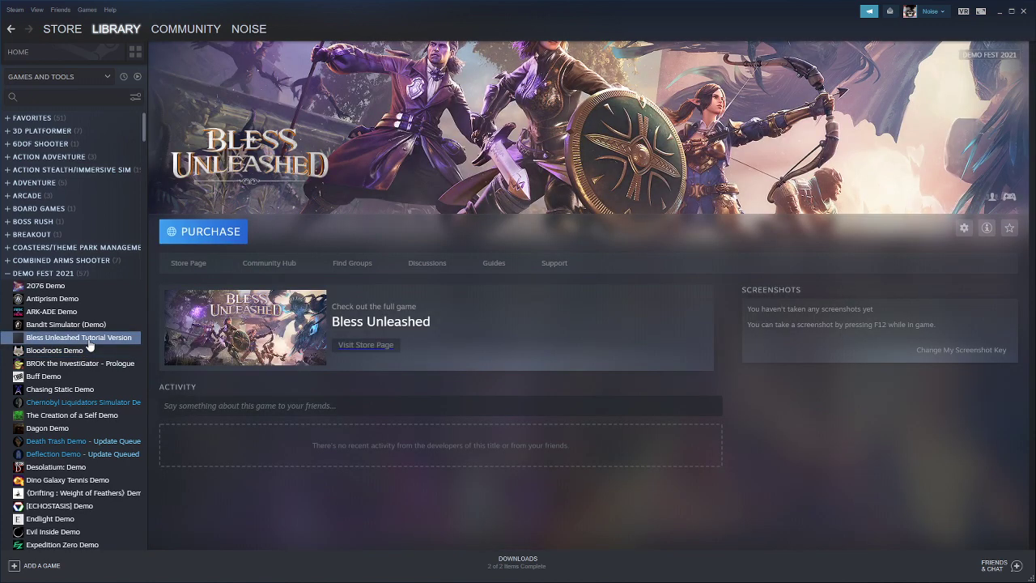
{"action": "right_click", "coordinate": [77, 338]}
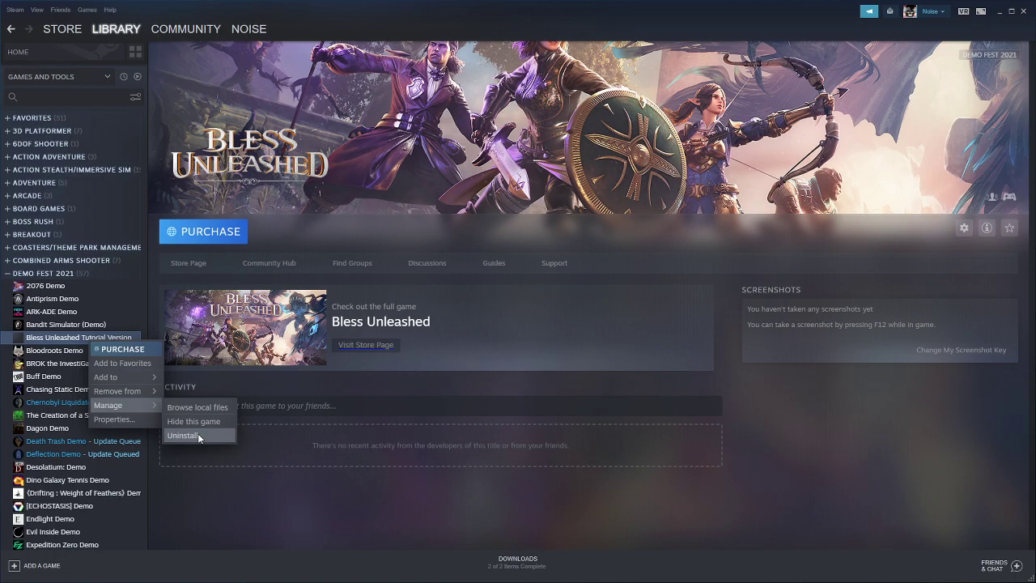
{"action": "left_click", "coordinate": [183, 436]}
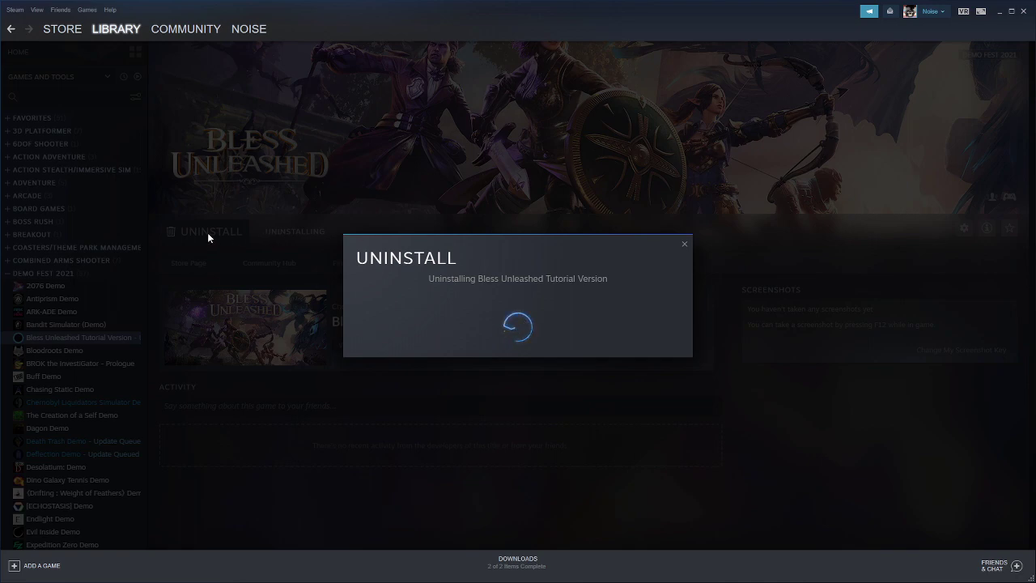
{"action": "left_click", "coordinate": [17, 52]}
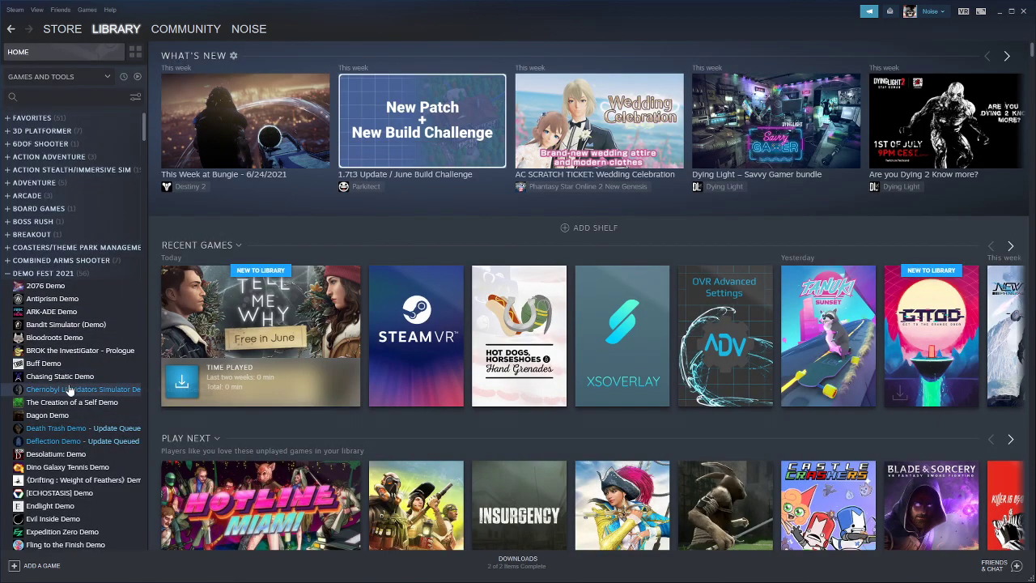
- Uninstall the Antiprism Demo and confirm, dropping it from the Demo Fest 2021 list
{"action": "left_click", "coordinate": [55, 337]}
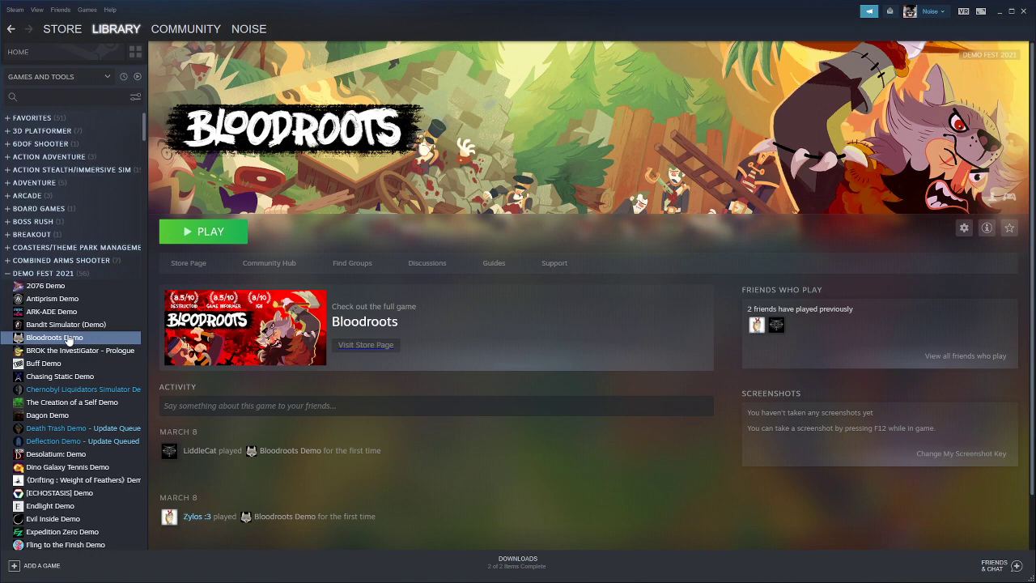
{"action": "left_click", "coordinate": [65, 324]}
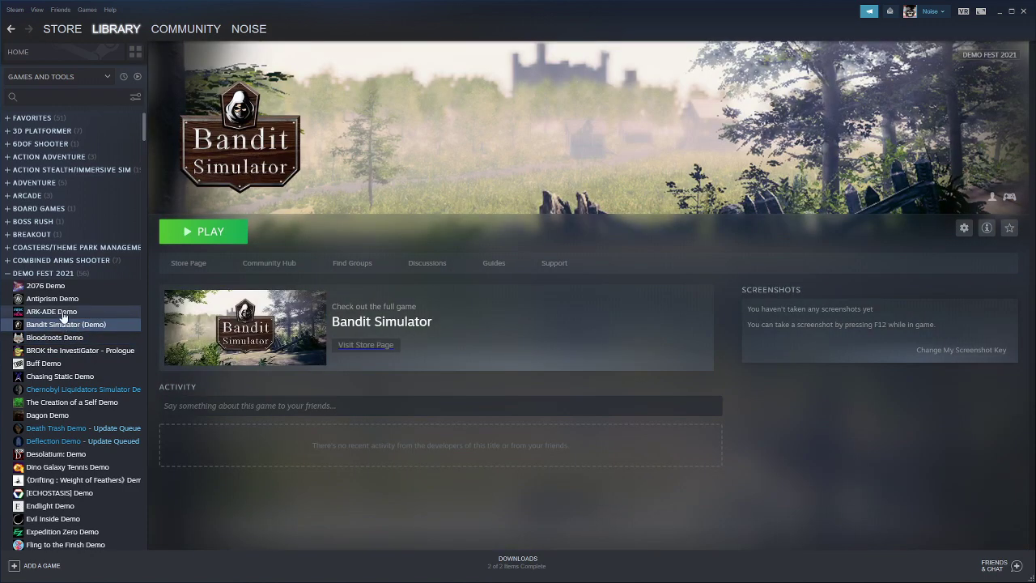
{"action": "left_click", "coordinate": [52, 311]}
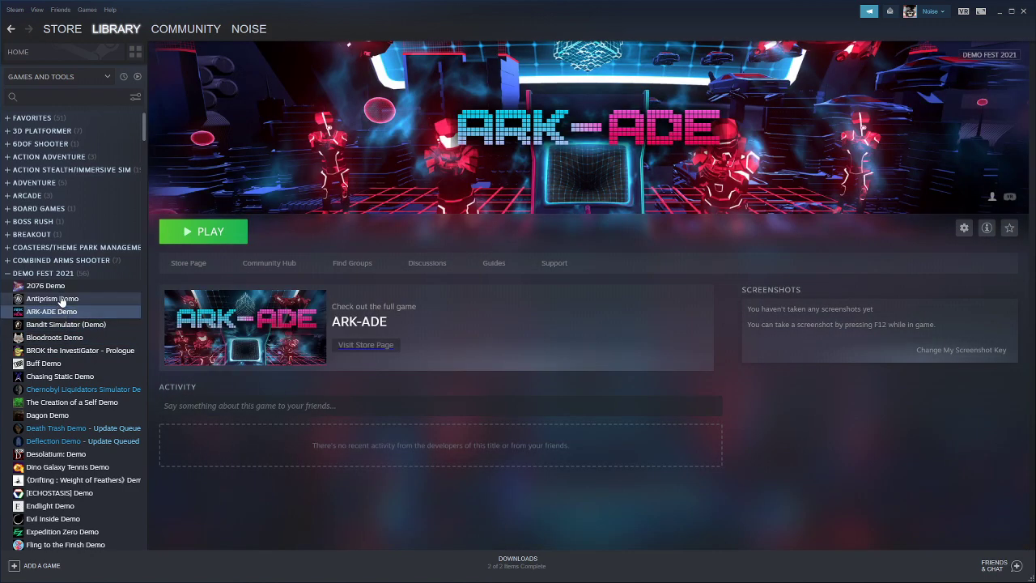
{"action": "left_click", "coordinate": [45, 285]}
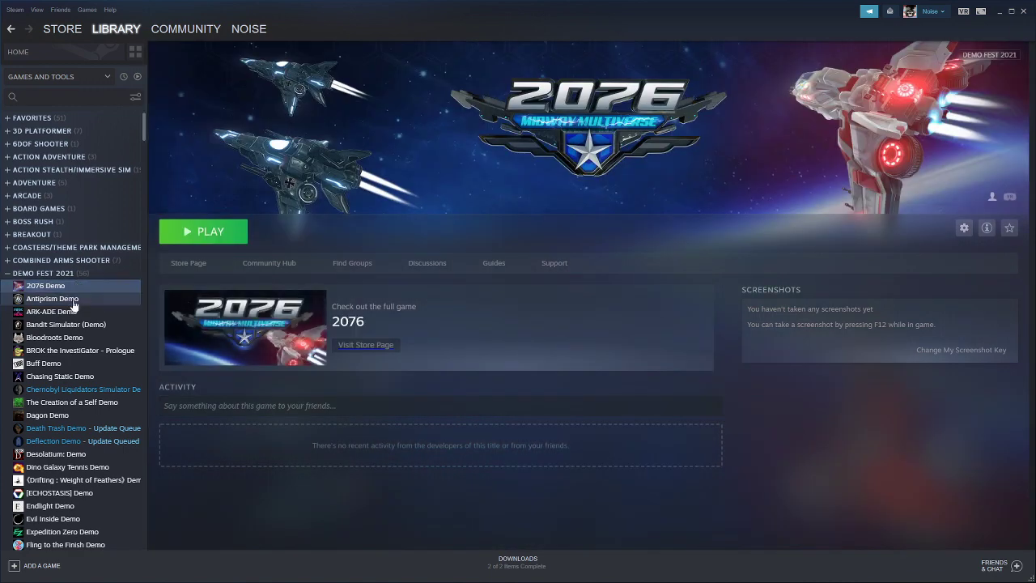
{"action": "left_click", "coordinate": [52, 298]}
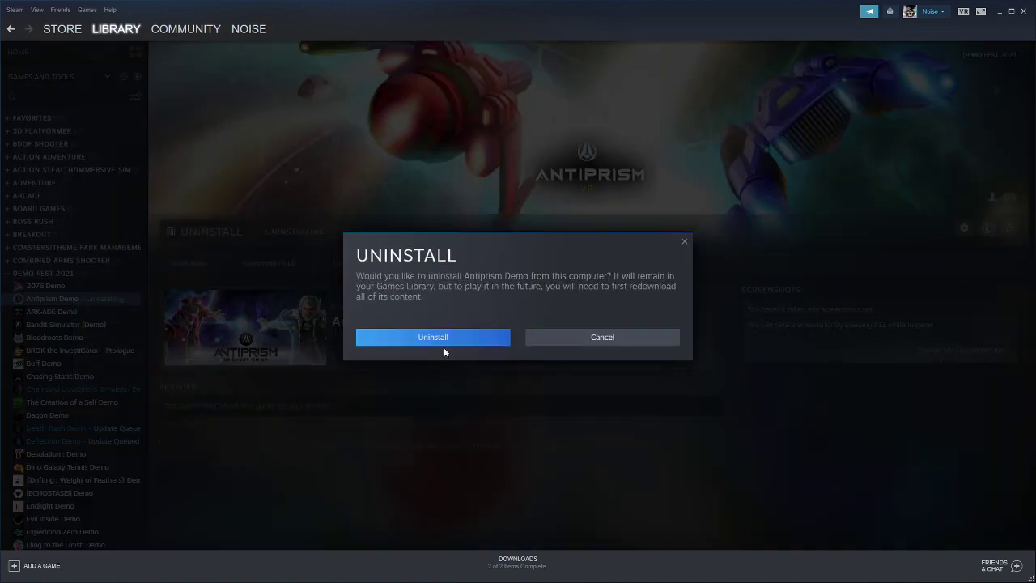
{"action": "left_click", "coordinate": [433, 337]}
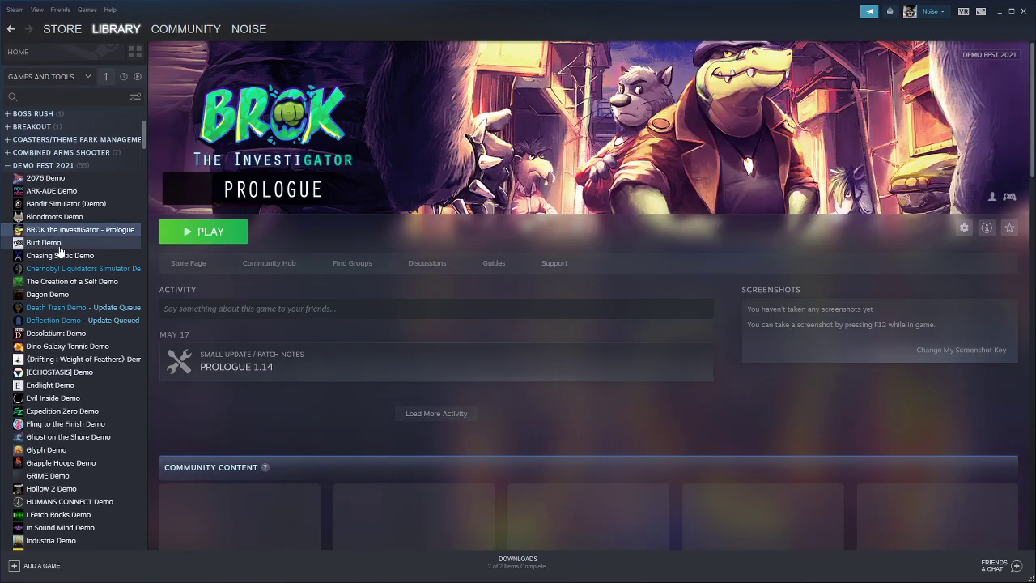
- Start the queued Chernobyl Liquidators Simulator demo download from its library page
{"action": "left_click", "coordinate": [58, 256]}
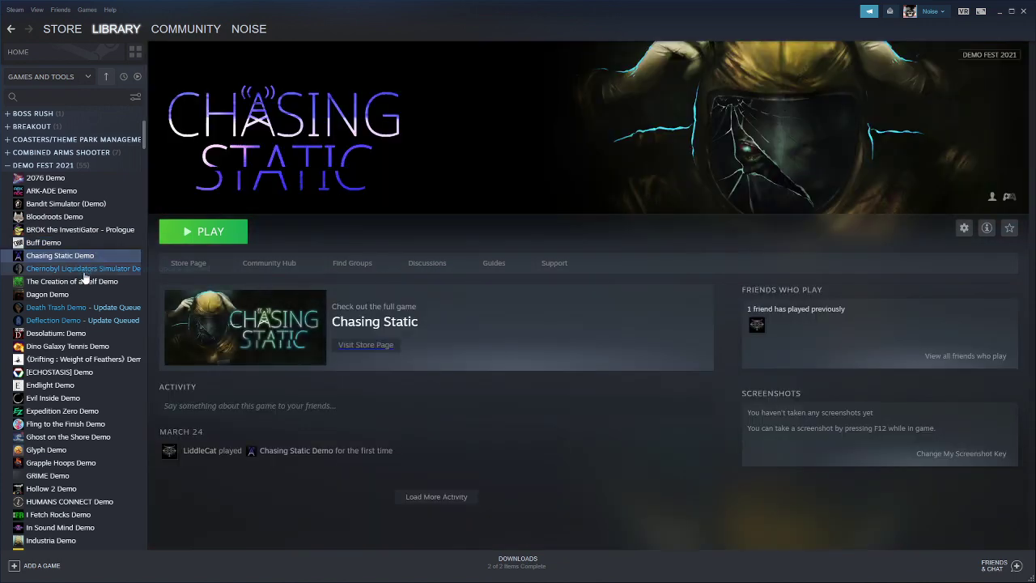
{"action": "left_click", "coordinate": [84, 268]}
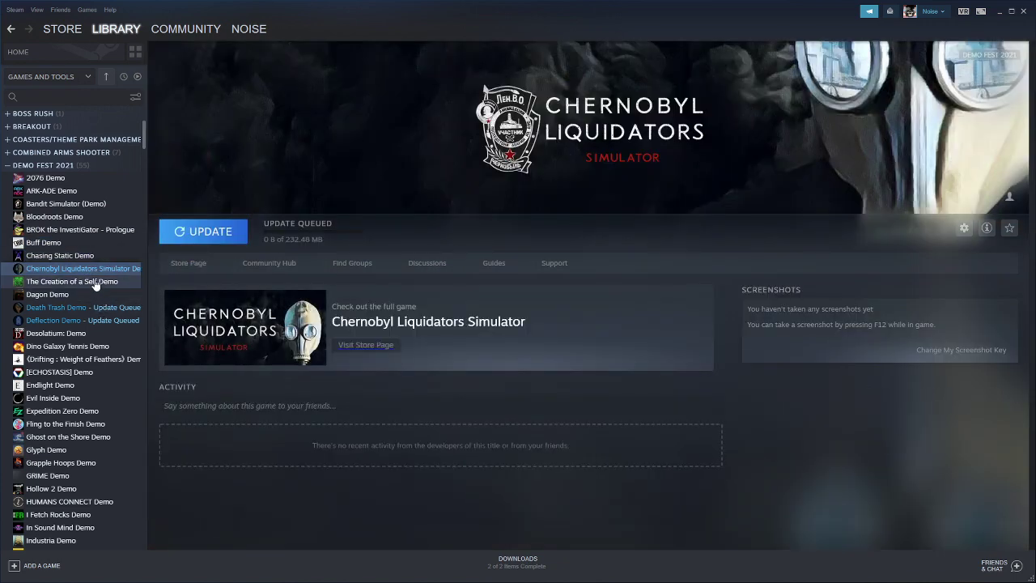
{"action": "left_click", "coordinate": [204, 230]}
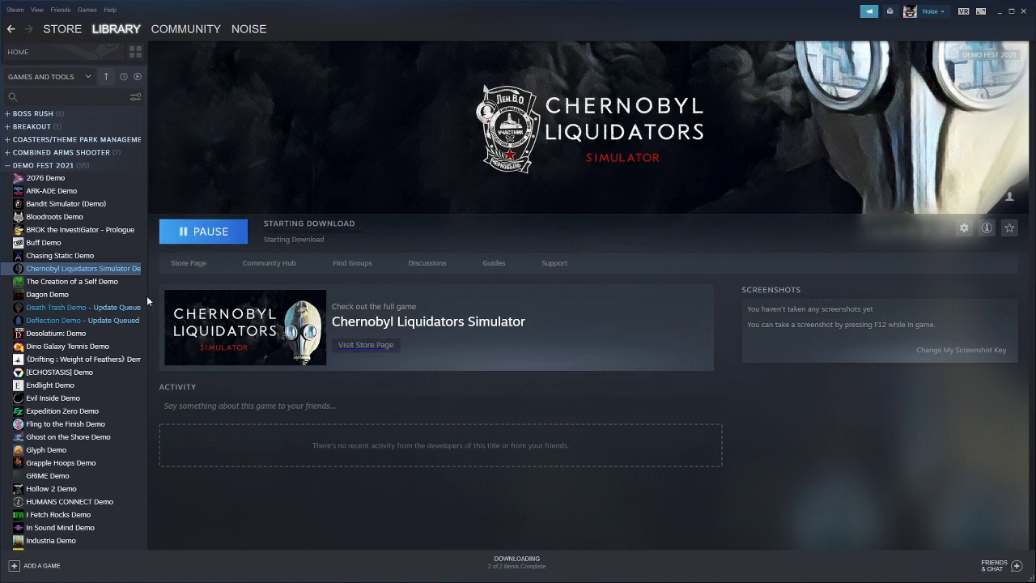
{"action": "left_click", "coordinate": [72, 281]}
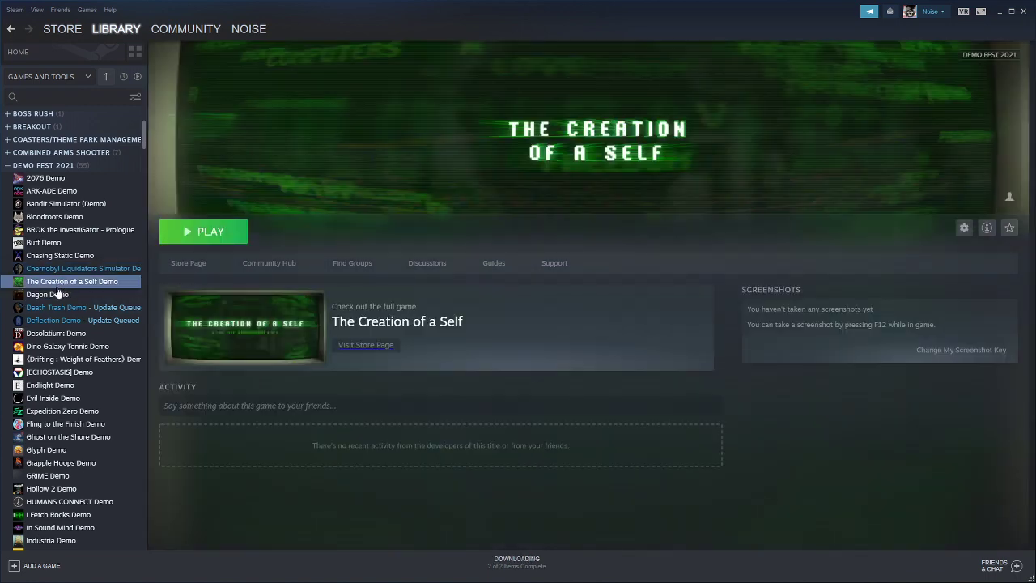
{"action": "left_click", "coordinate": [83, 269]}
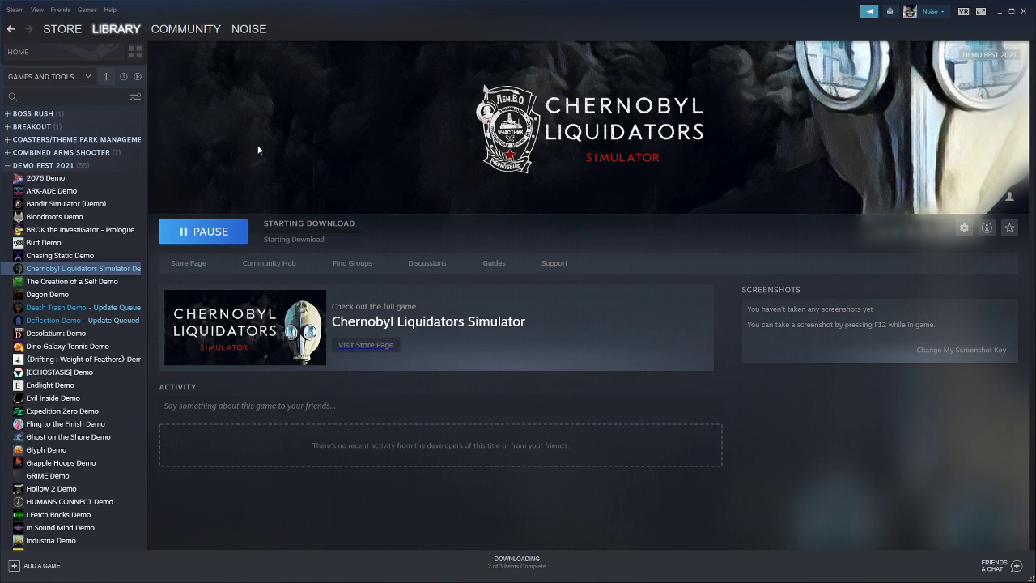
- Glance at the profile/community and store section shortcuts in the Steam header
{"action": "left_click", "coordinate": [249, 30]}
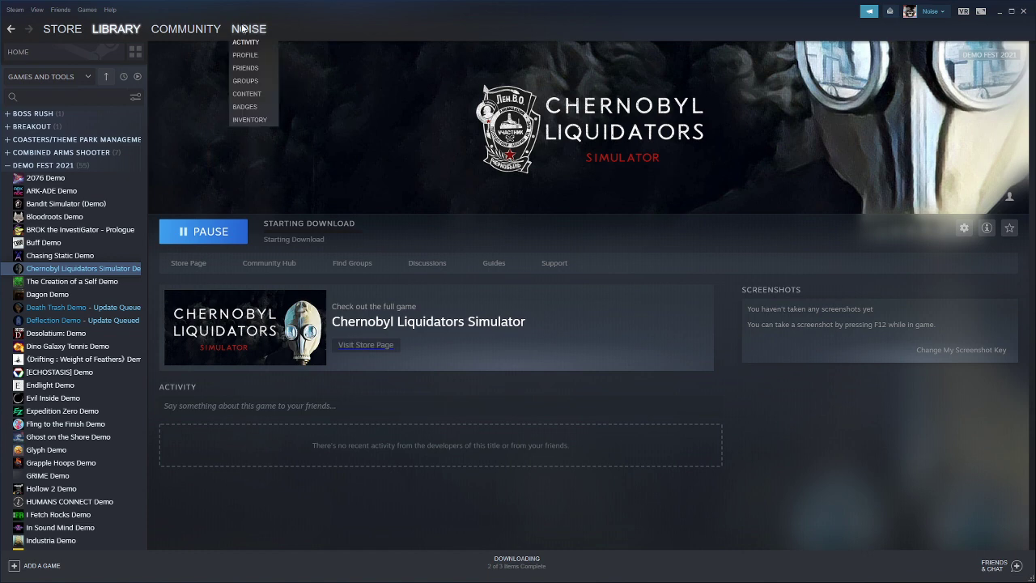
{"action": "left_click", "coordinate": [156, 53]}
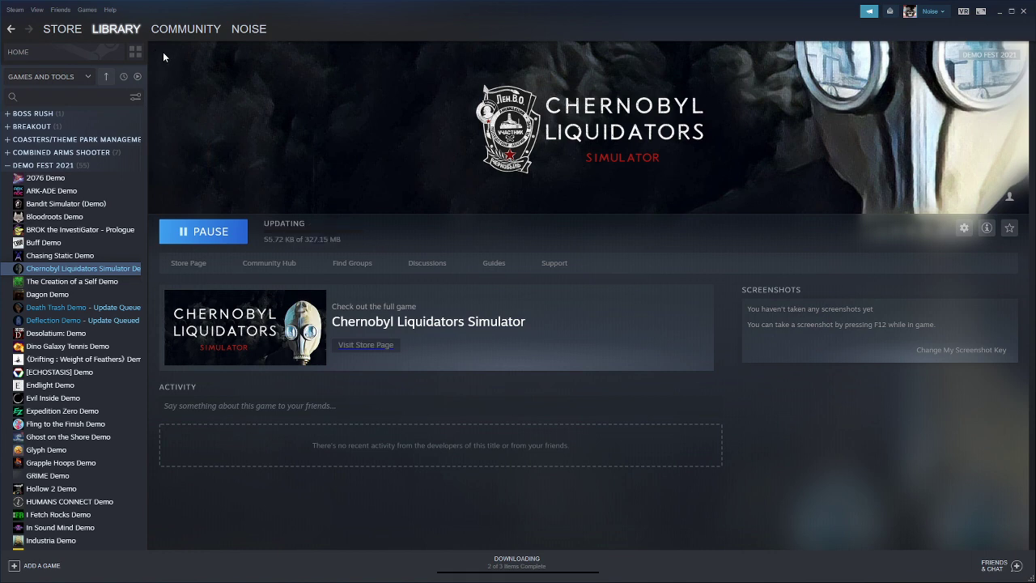
{"action": "left_click", "coordinate": [62, 29]}
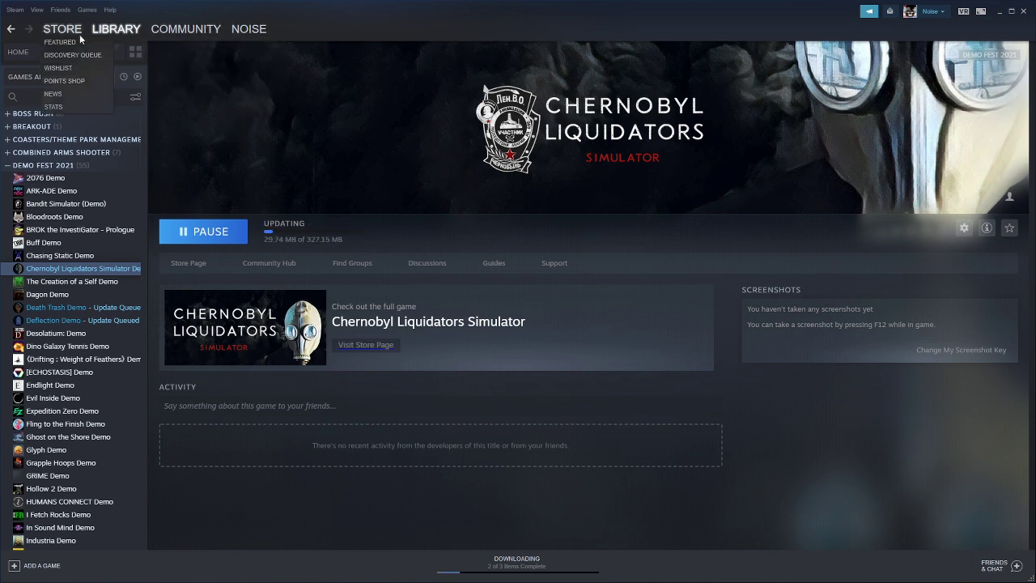